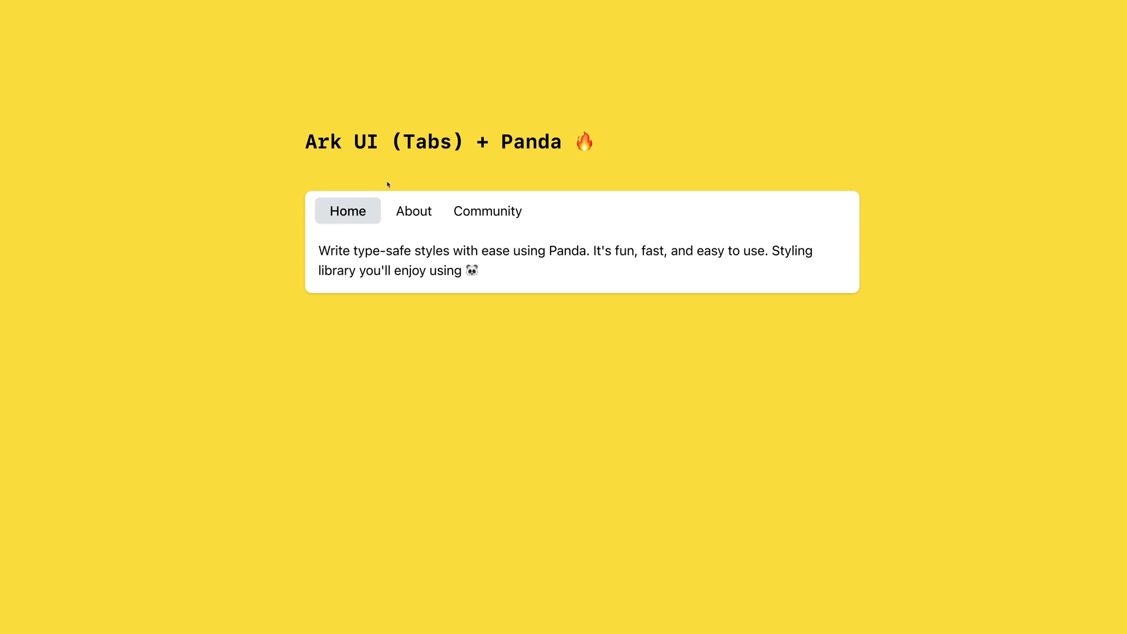
mouse_move(388, 184)
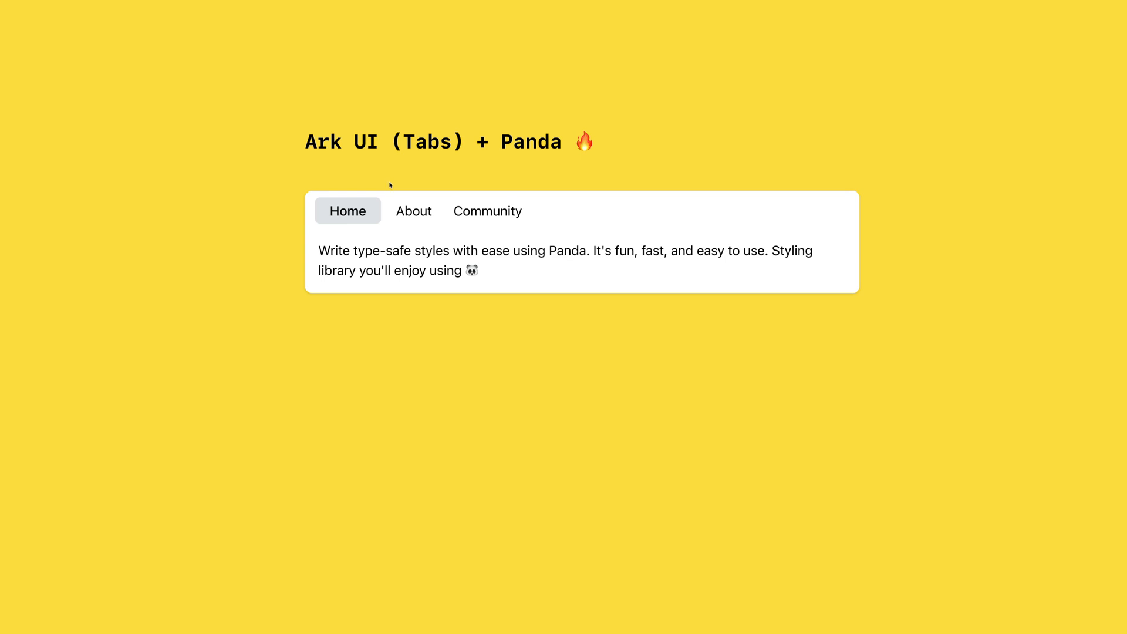
click(487, 210)
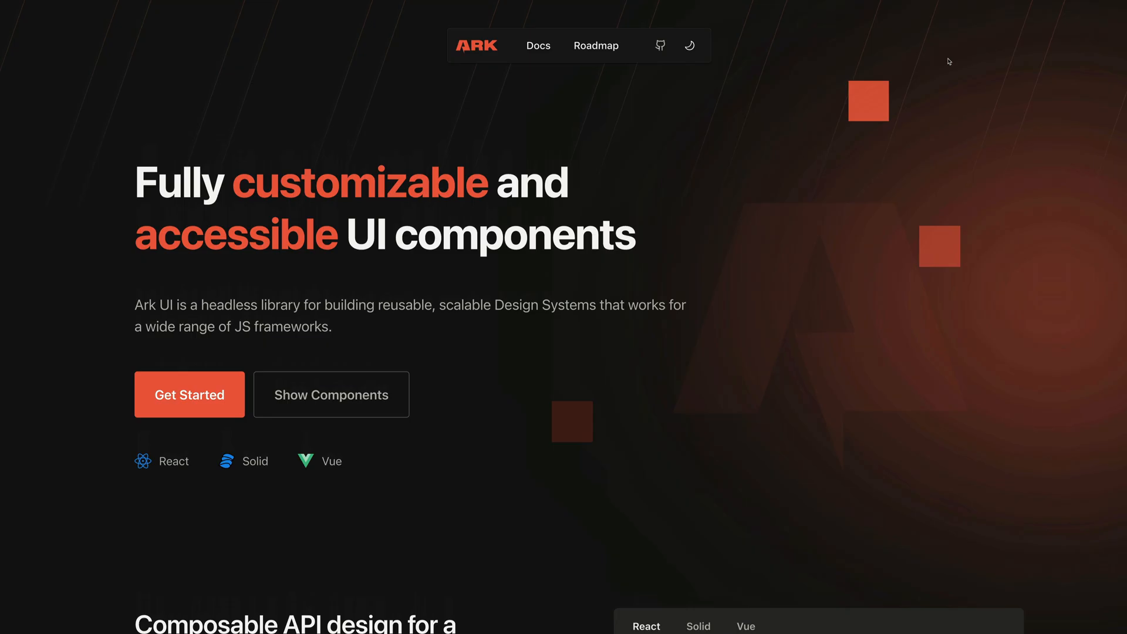
scroll(down, 3)
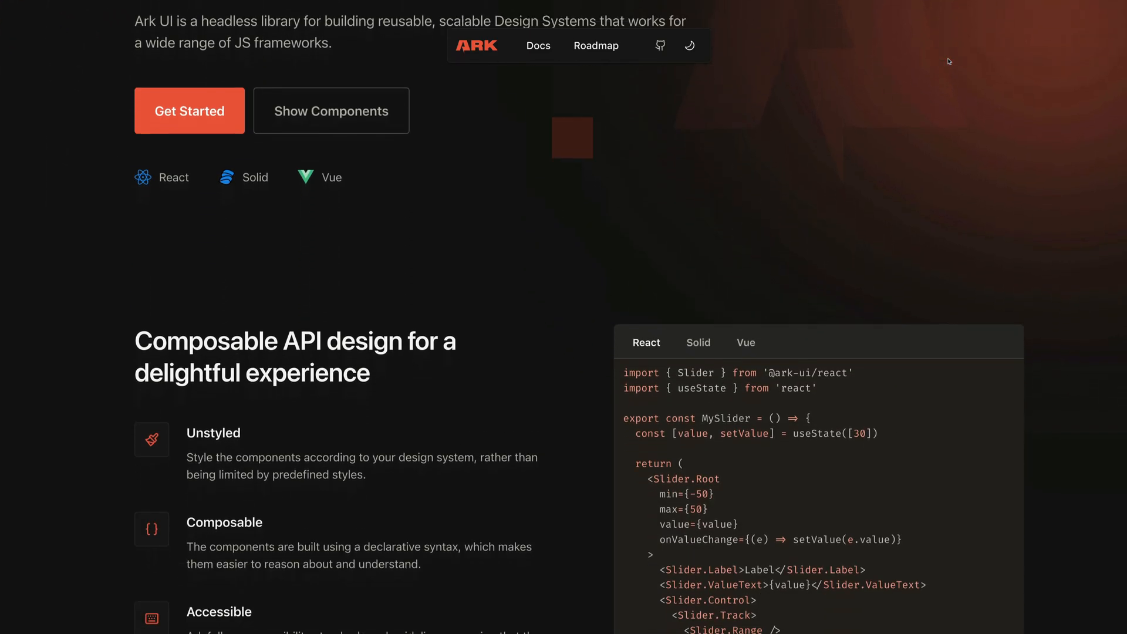
scroll(down, 3)
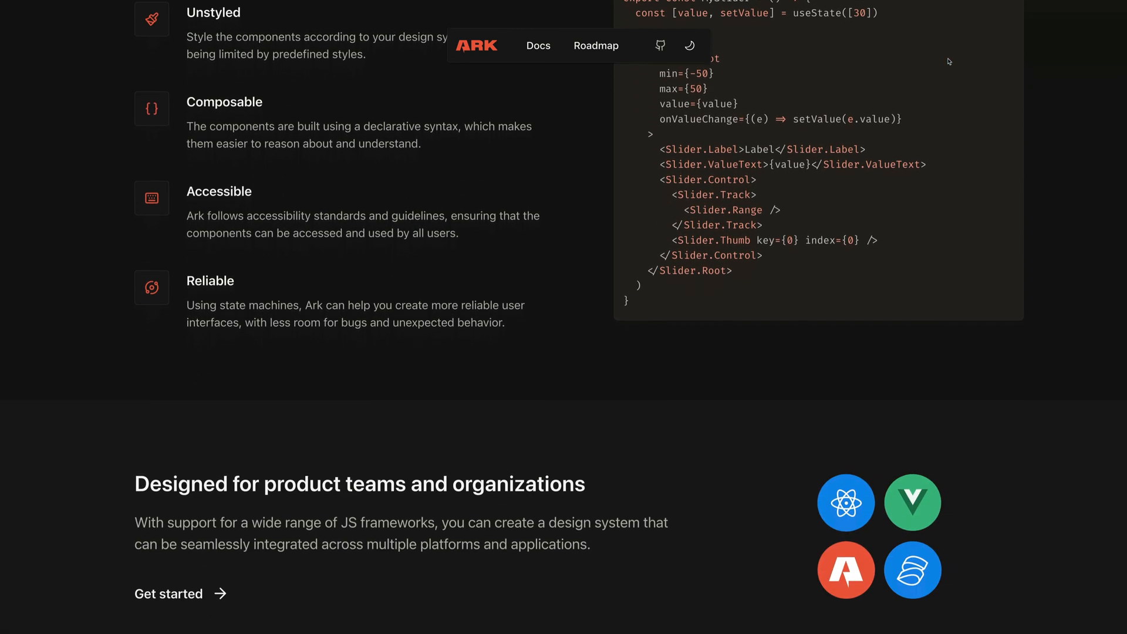
scroll(down, 3)
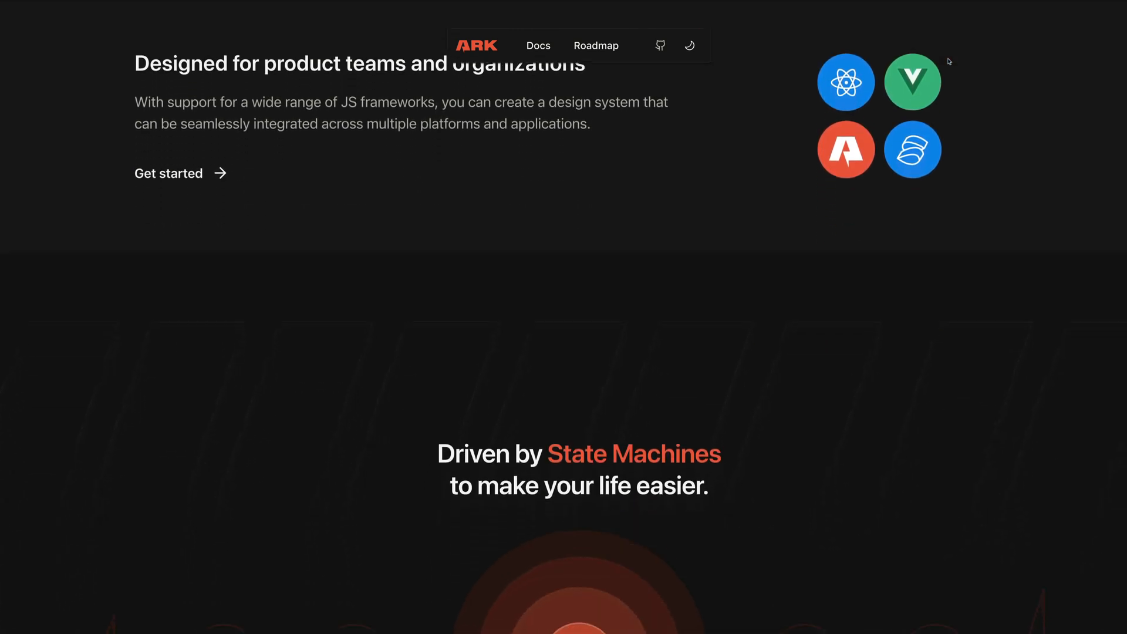
scroll(down, 3)
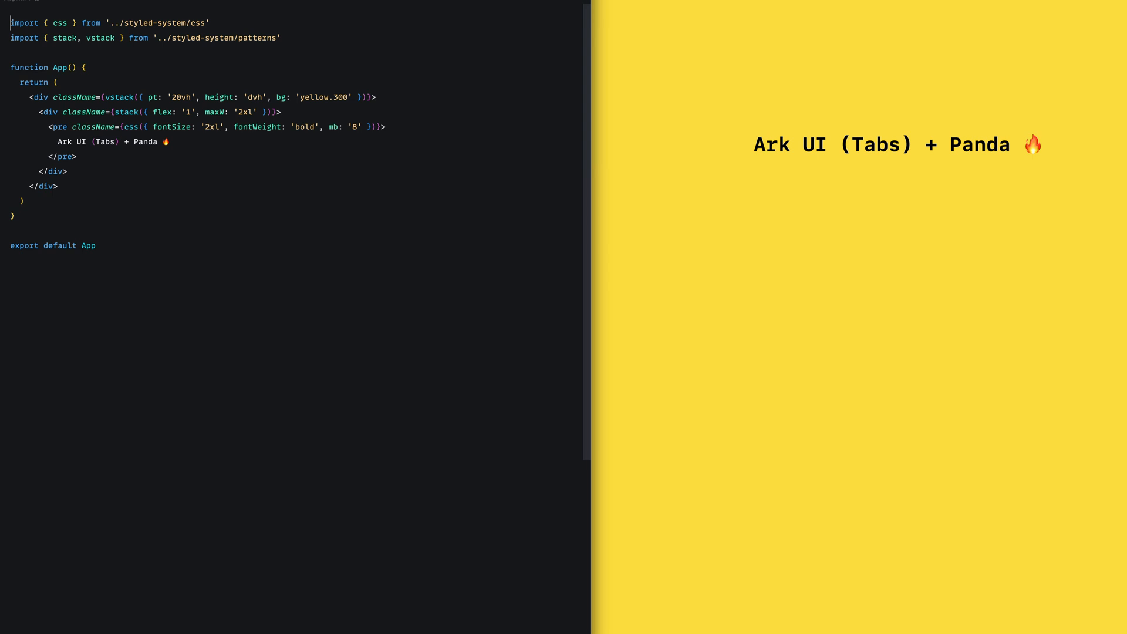
text(import { Tabs } from '@ark-ui/react/tabs')
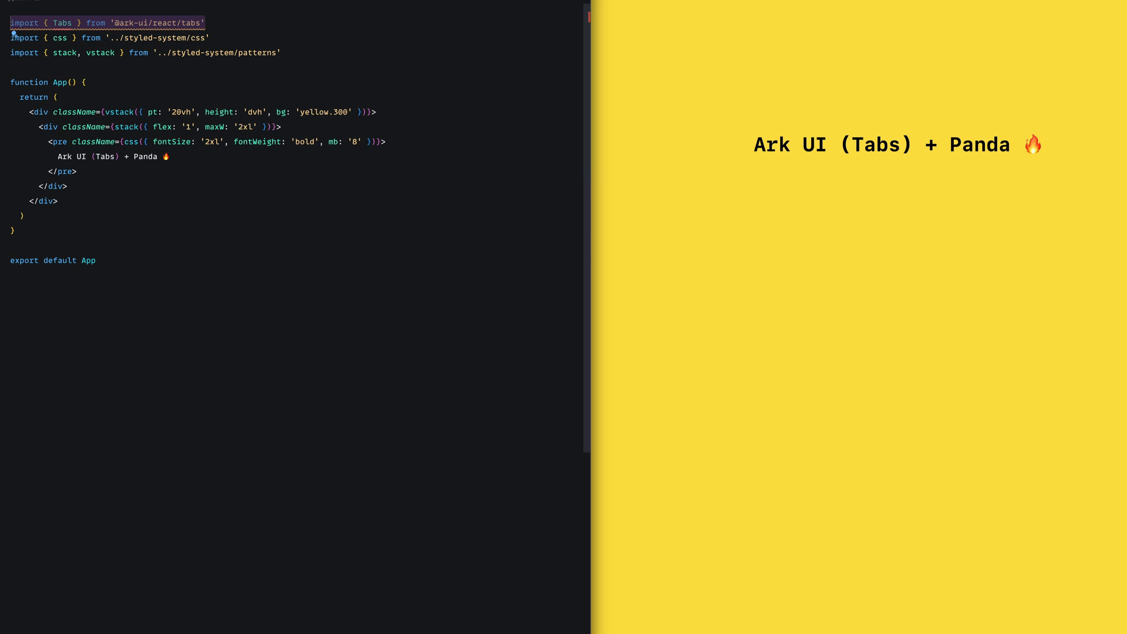
key(Enter)
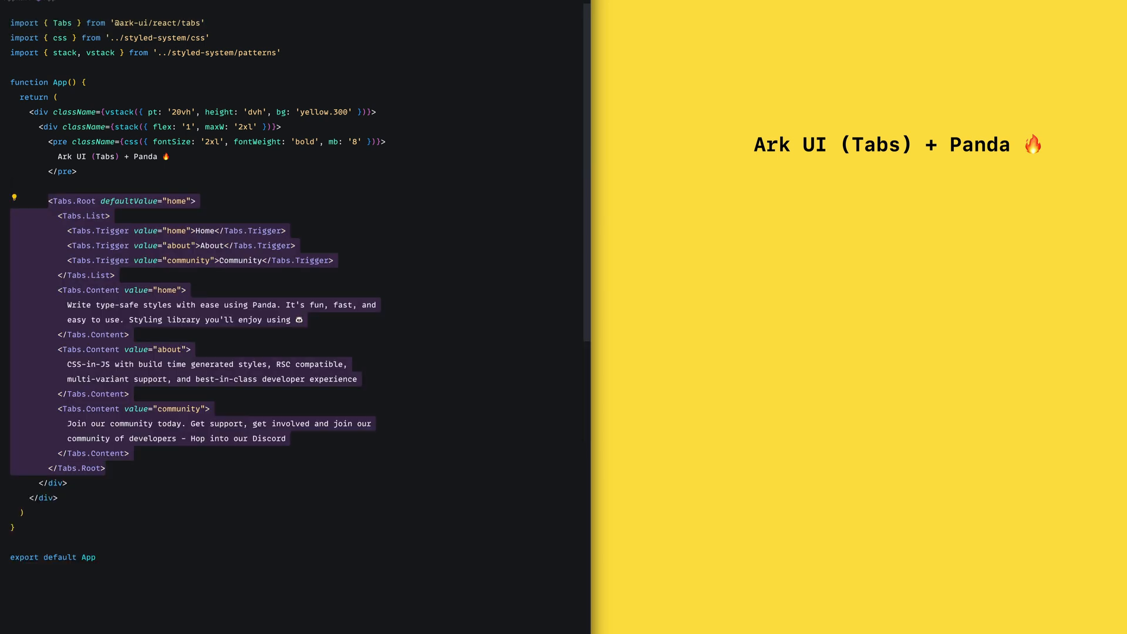
click(234, 183)
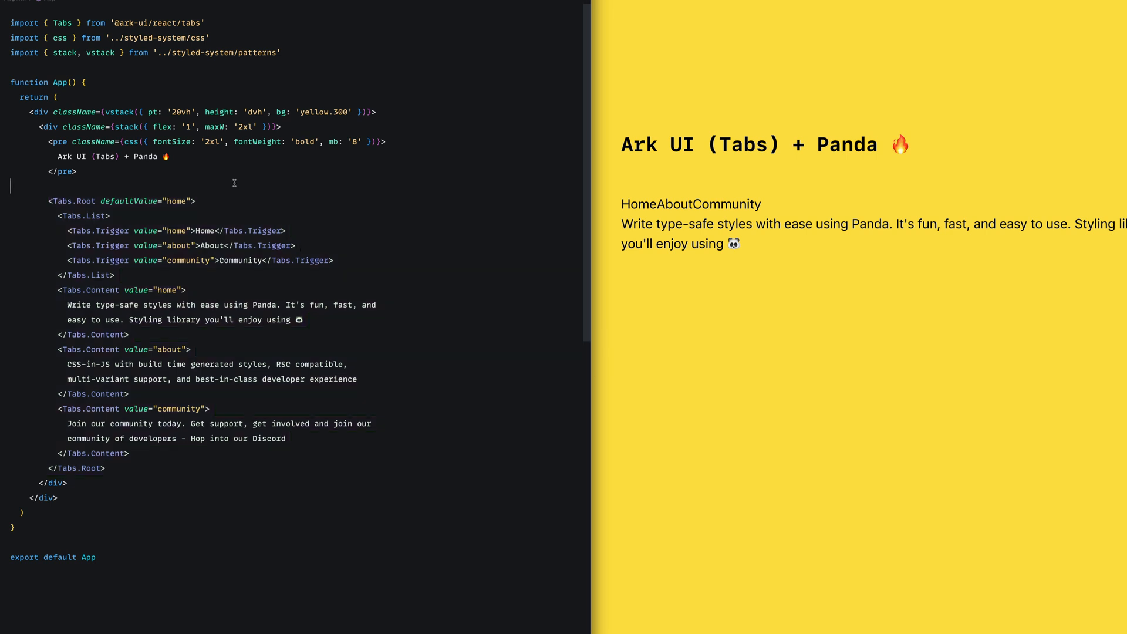
mouse_move(71, 219)
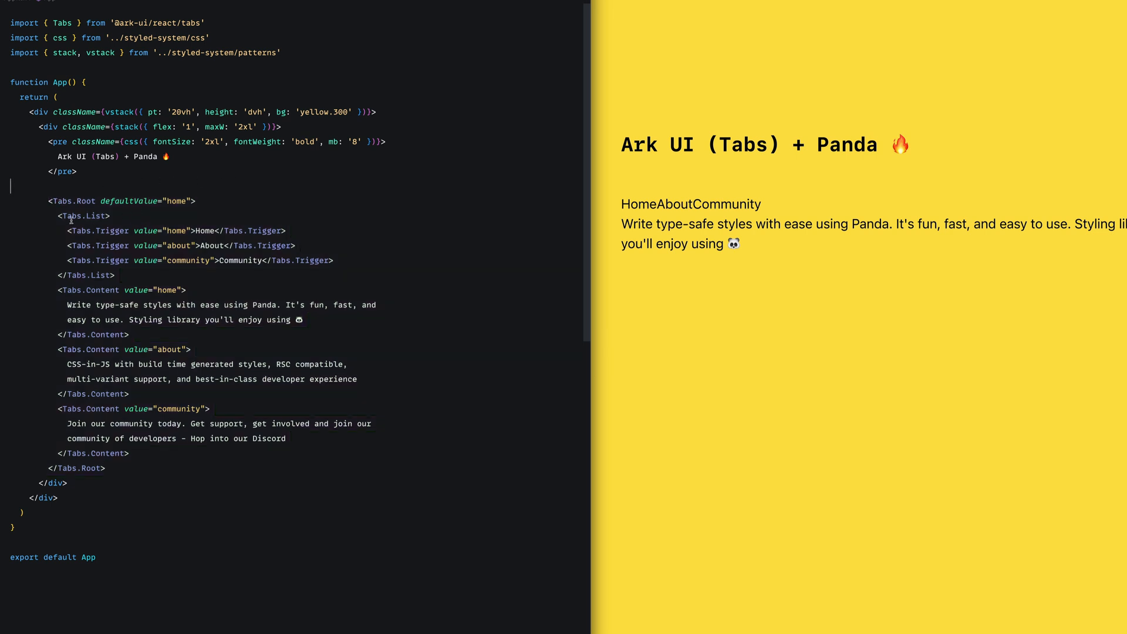
Review the Tabs.List part and switch the preview between About and Home tabs.
double_click(69, 200)
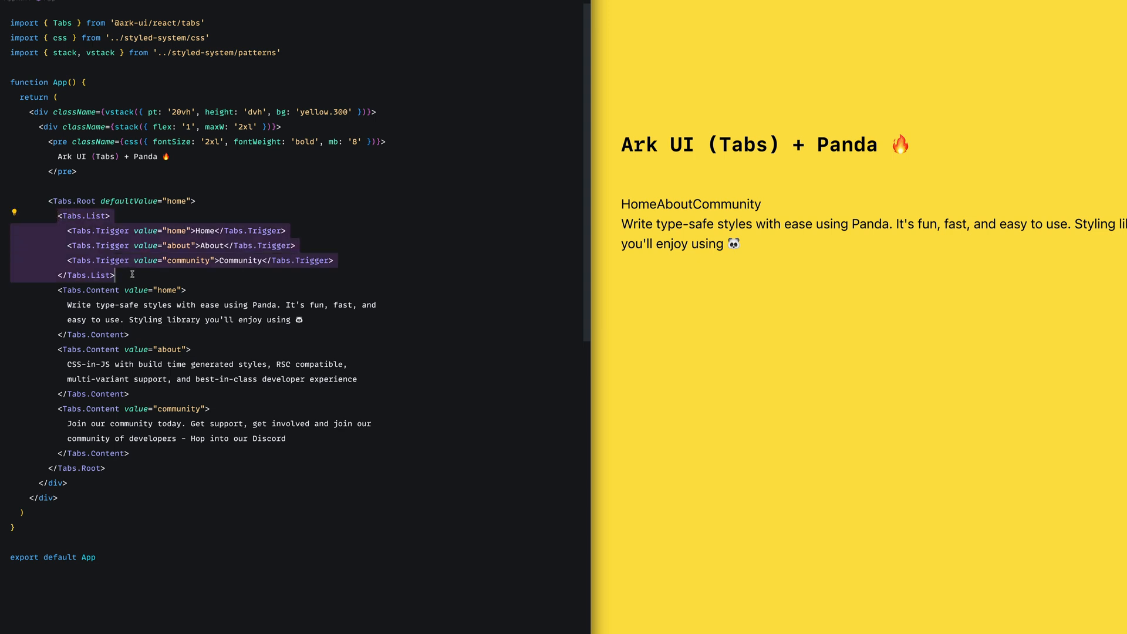
click(115, 275)
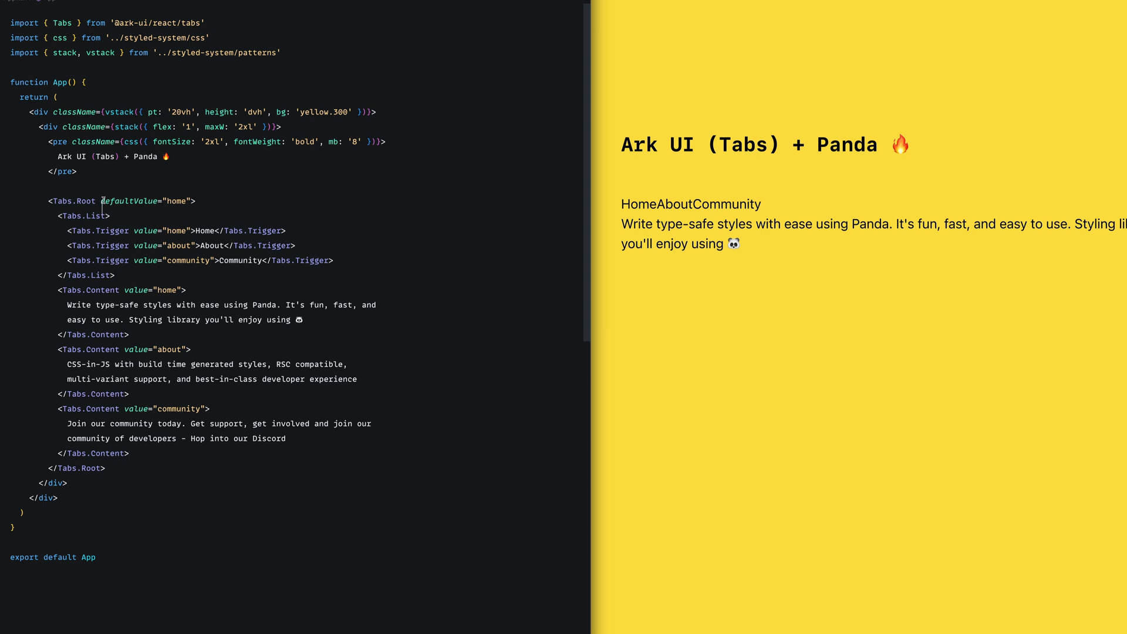
click(109, 217)
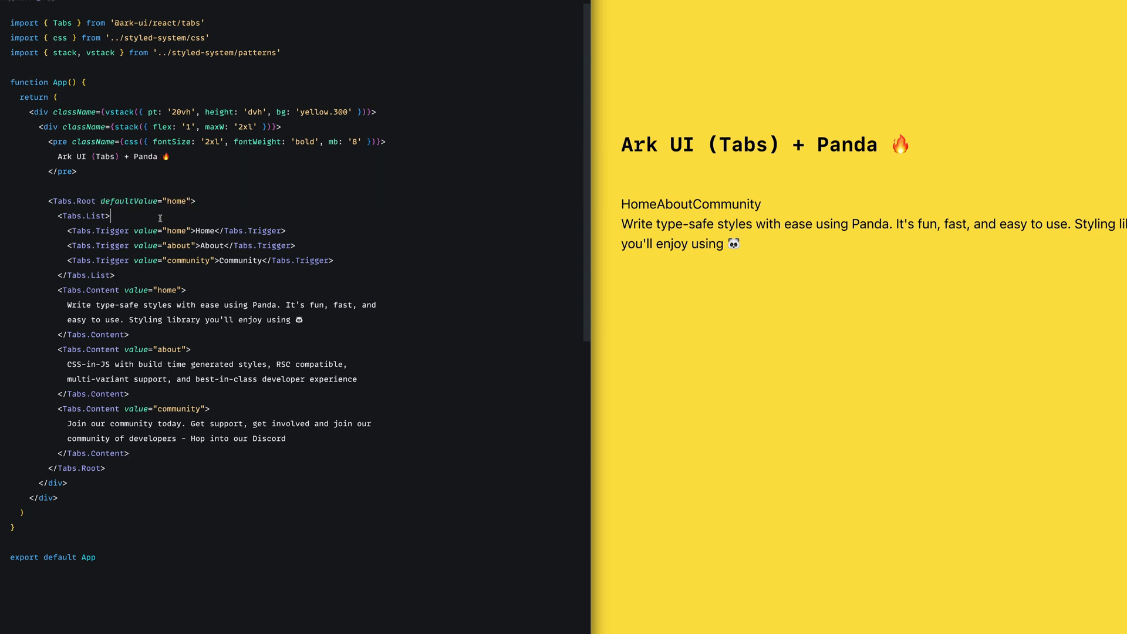
mouse_move(193, 219)
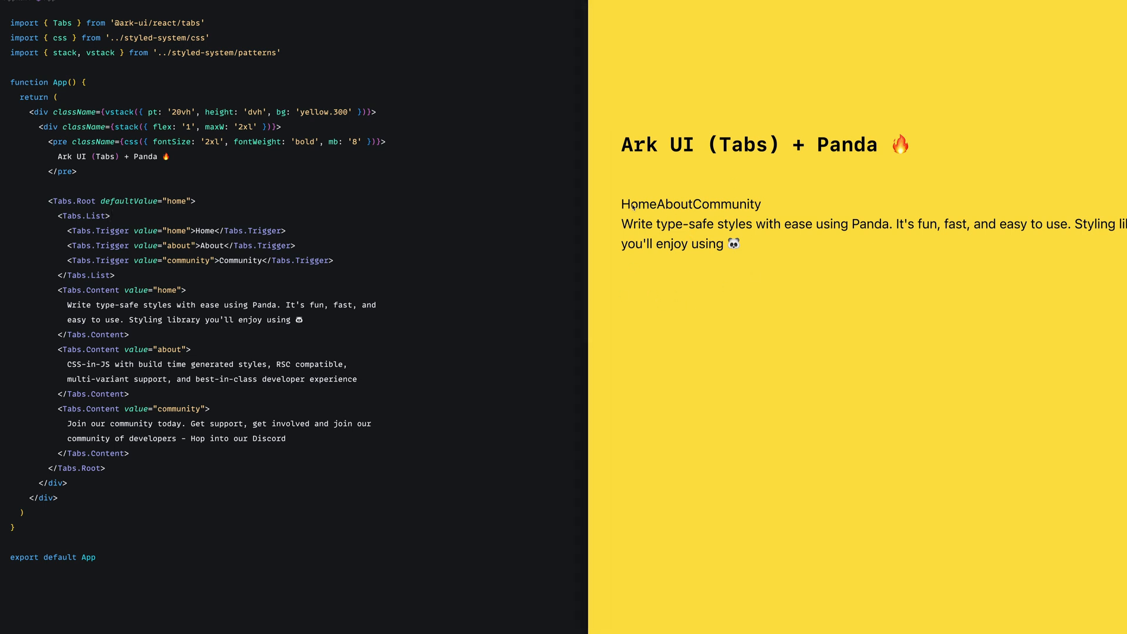
click(667, 205)
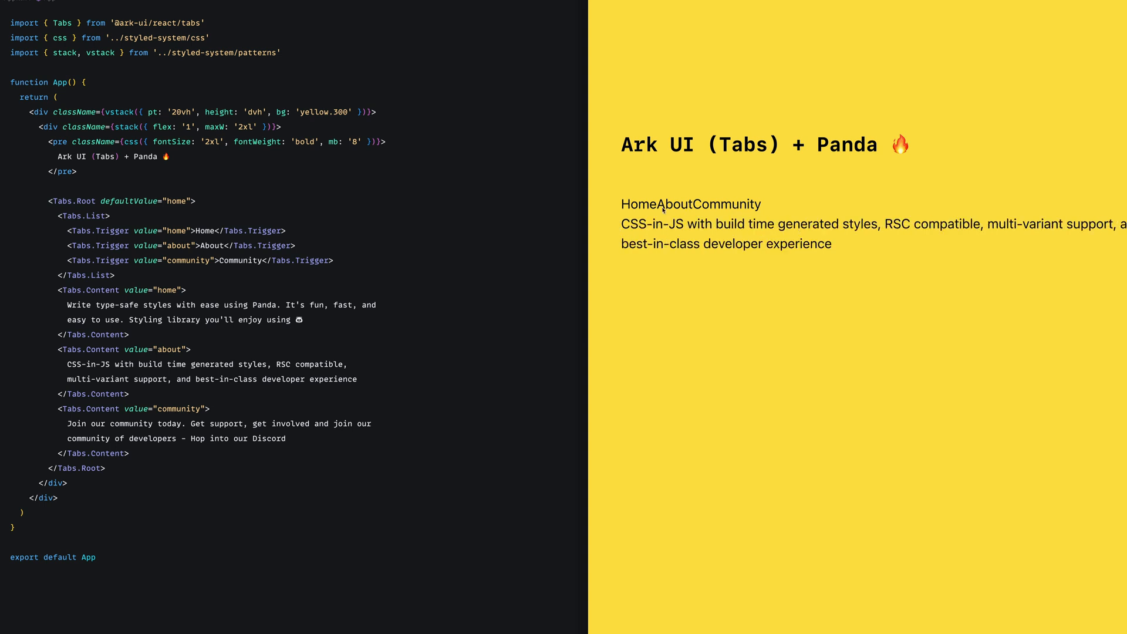
click(639, 204)
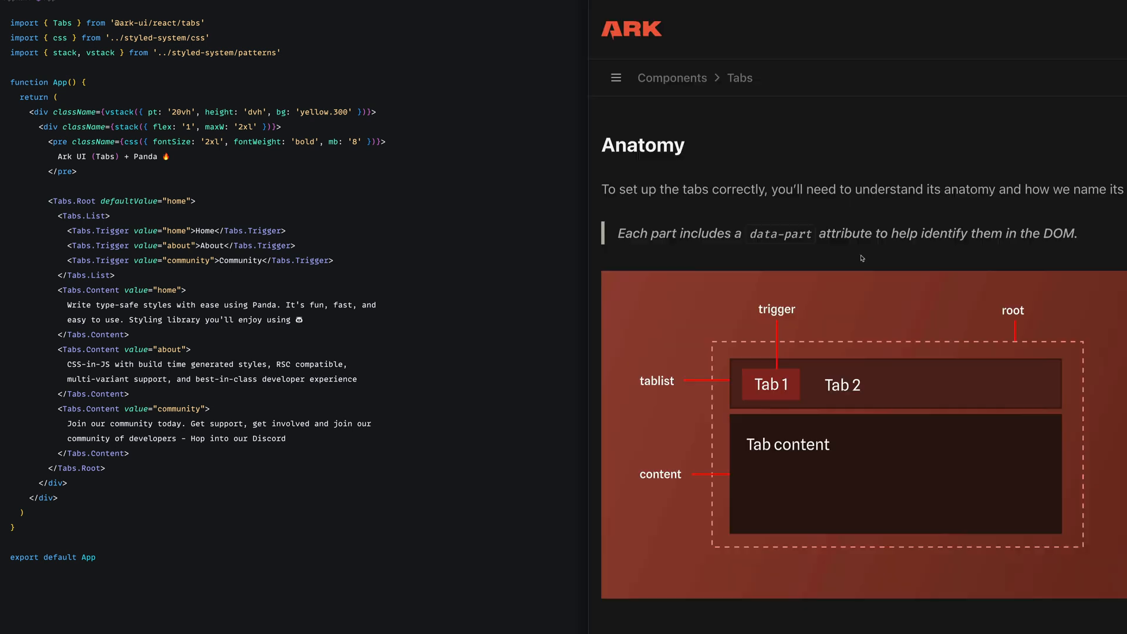
mouse_move(969, 283)
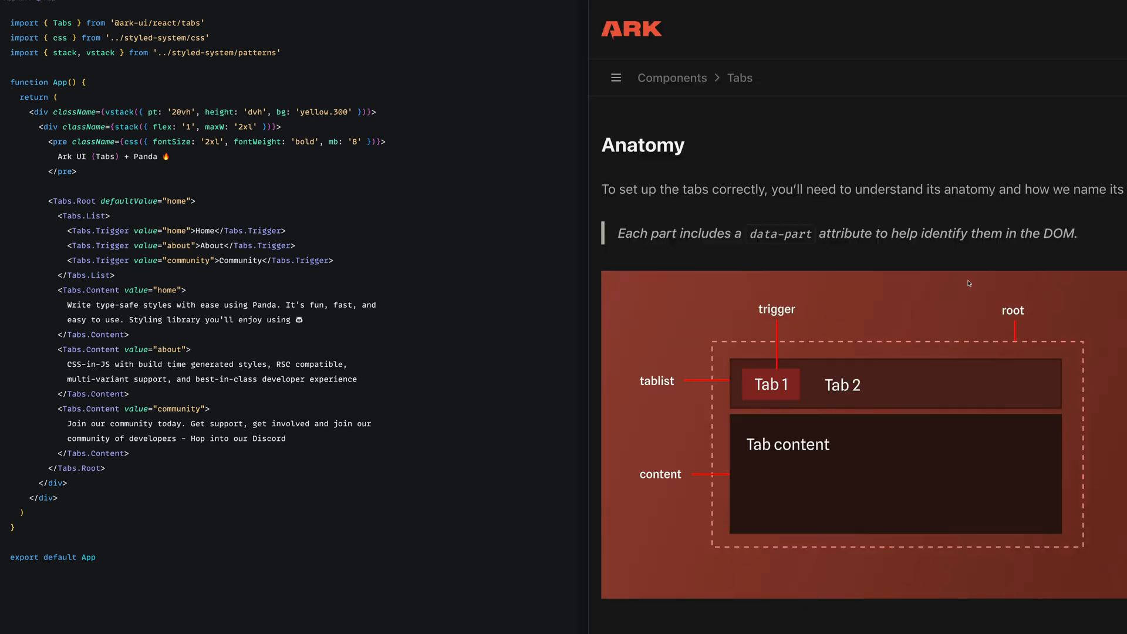
mouse_move(867, 247)
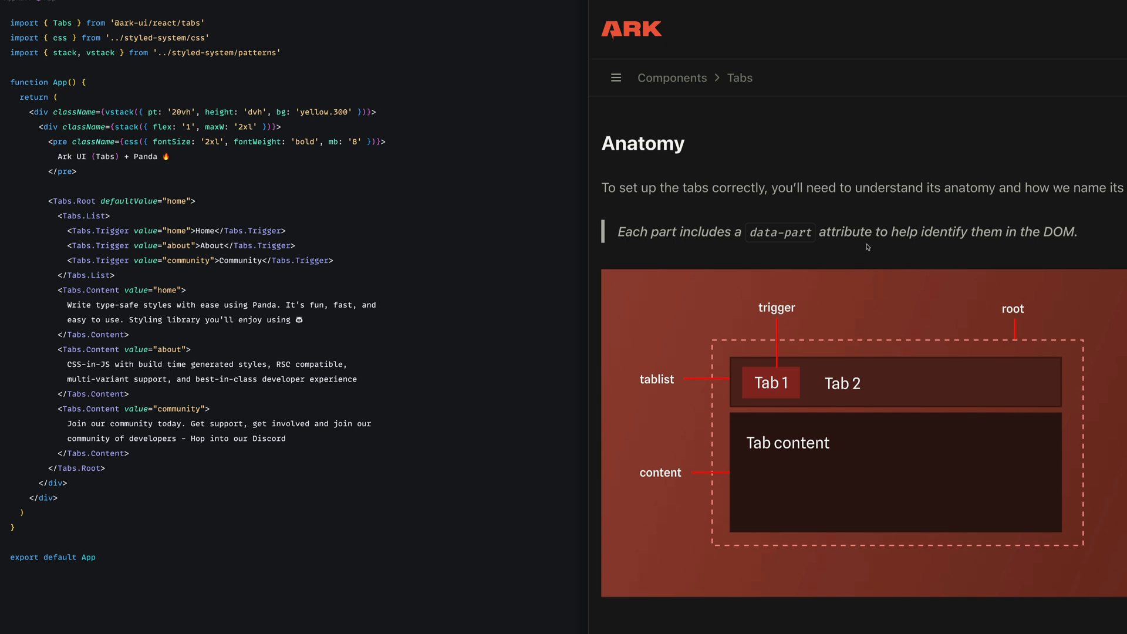
Scroll the Ark UI Tabs docs to the Anatomy diagram of root, tablist, trigger and content.
scroll(down, 3)
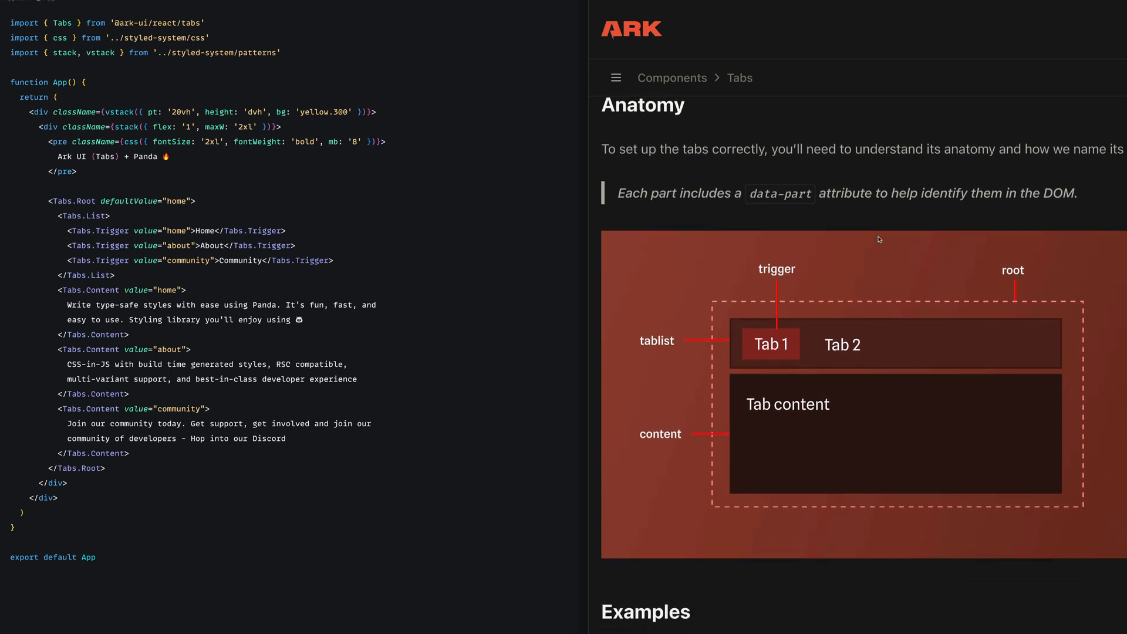
mouse_move(1017, 274)
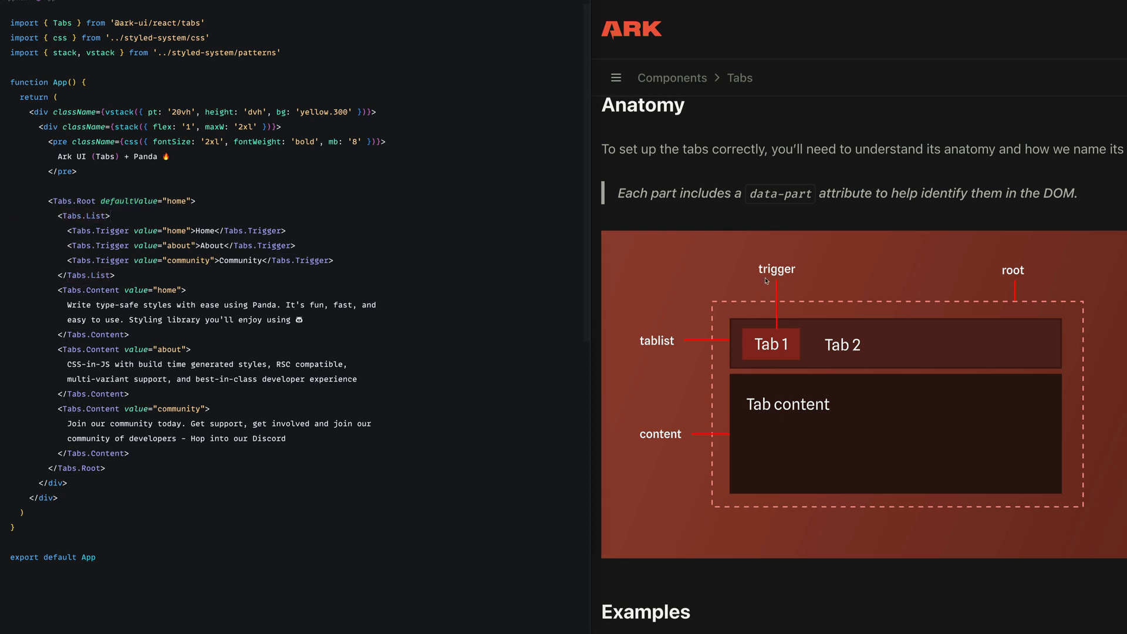
mouse_move(95, 242)
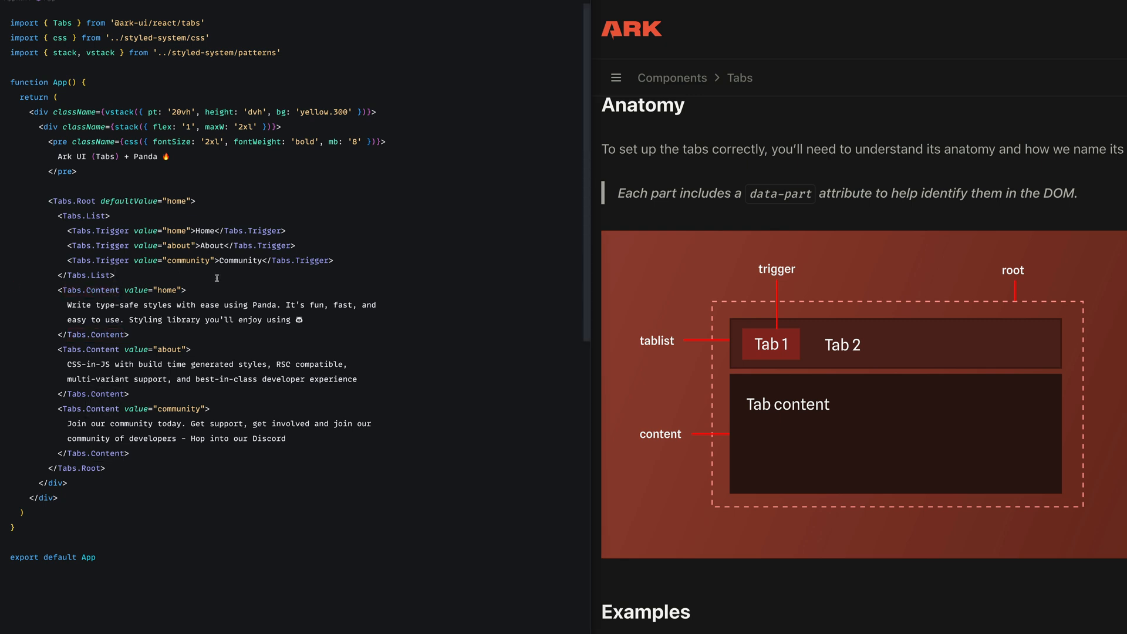
mouse_move(316, 285)
text(const classes = {})
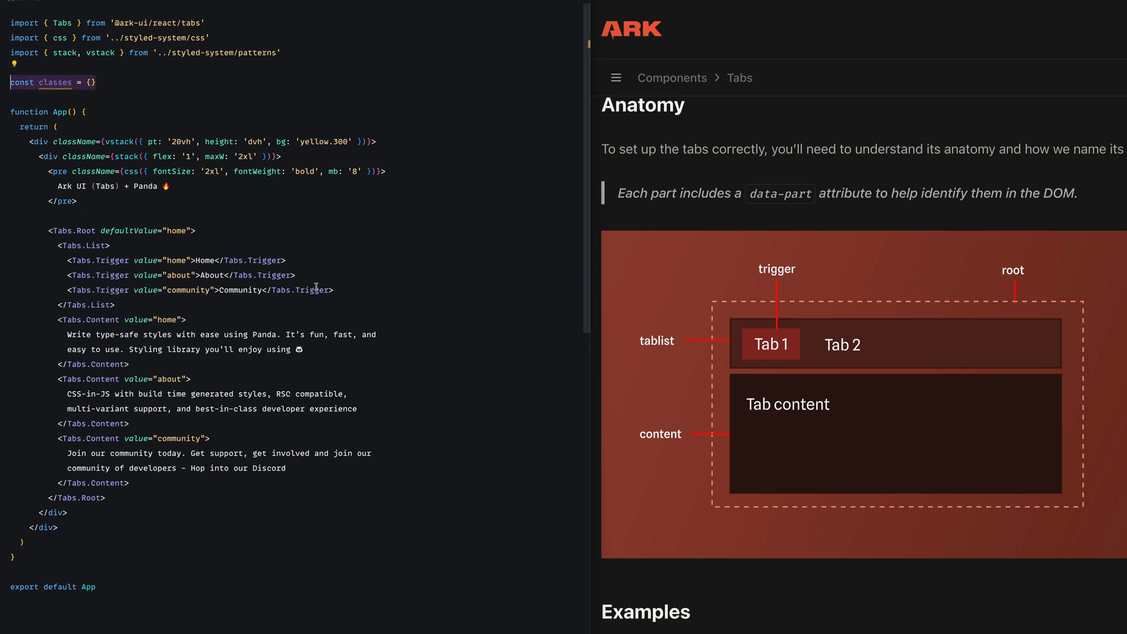
mouse_move(312, 290)
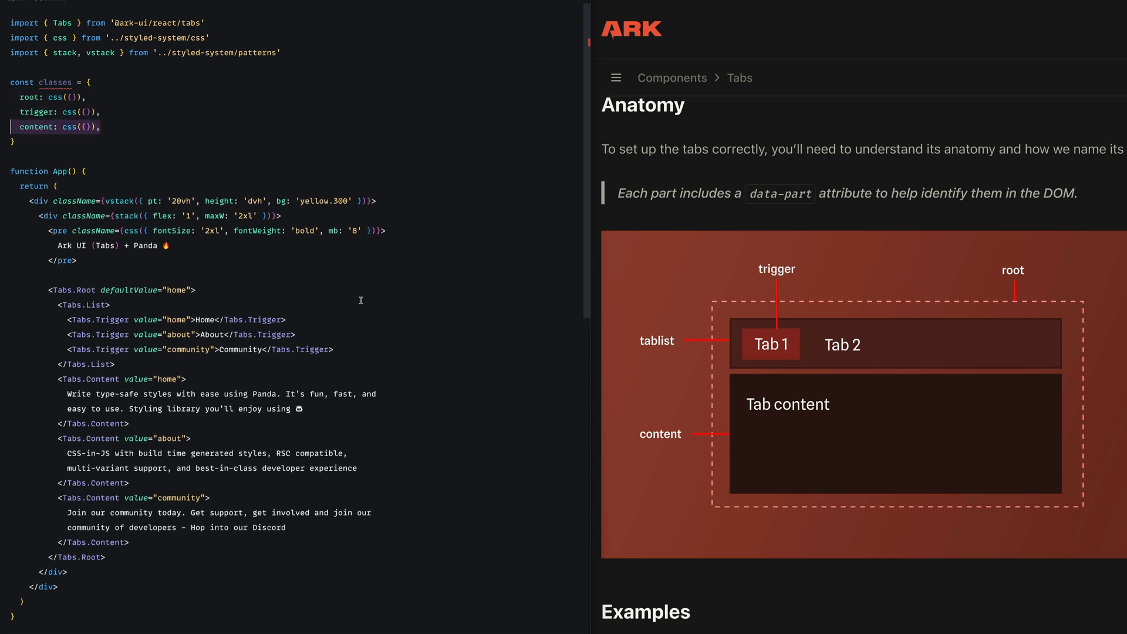
Add the list css({}) entry to classes and set className={classes.root} on Tabs.Root.
text(list: css({}),)
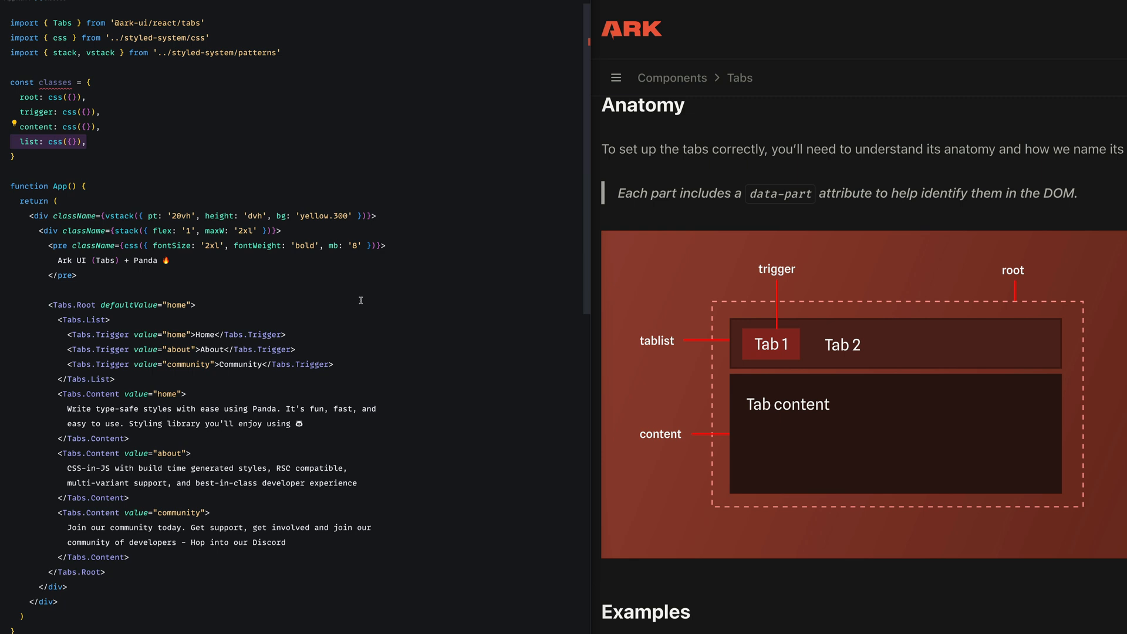
scroll(down, 3)
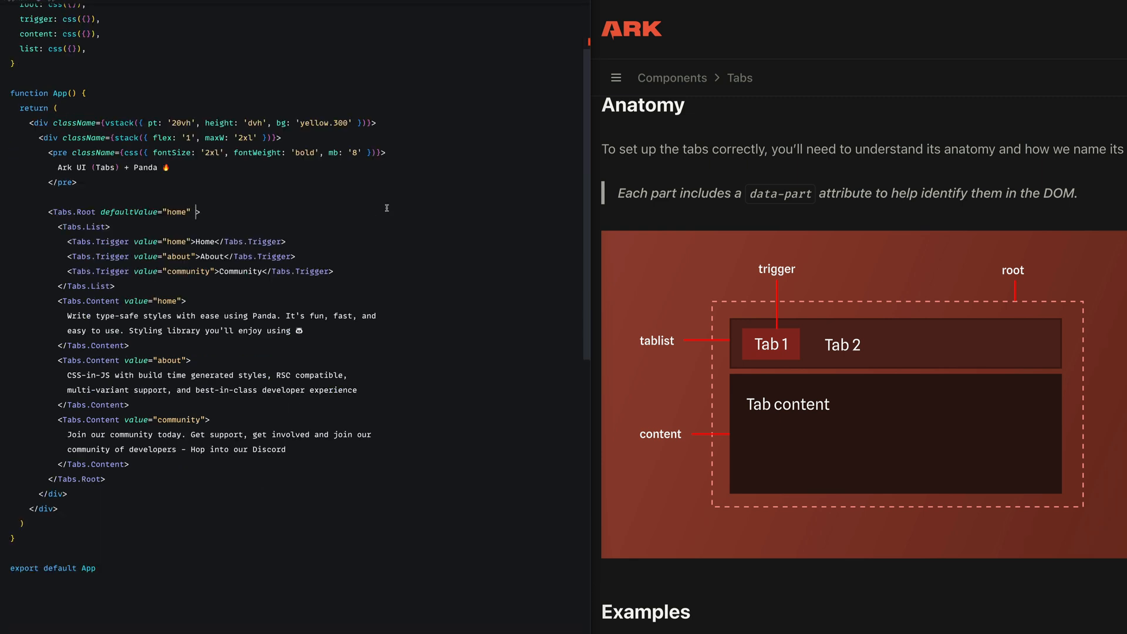
text(className={classes.root})
text(cursor: 'pointer',)
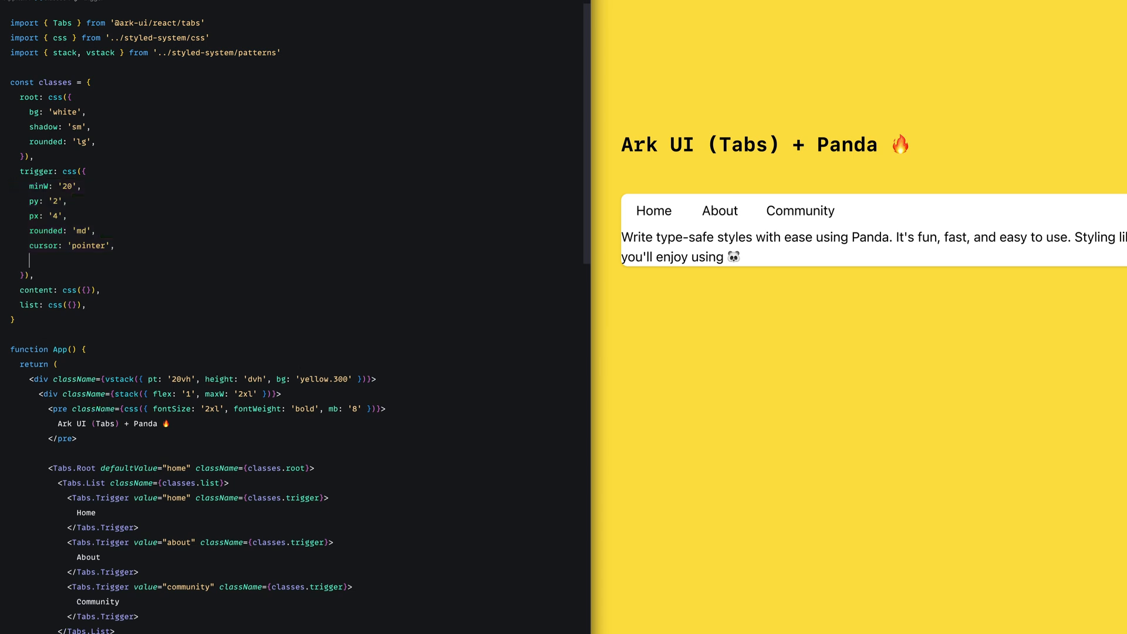
Add a _selected style to the trigger and px '3' / py '2' padding to the list.
text(_selected: {)
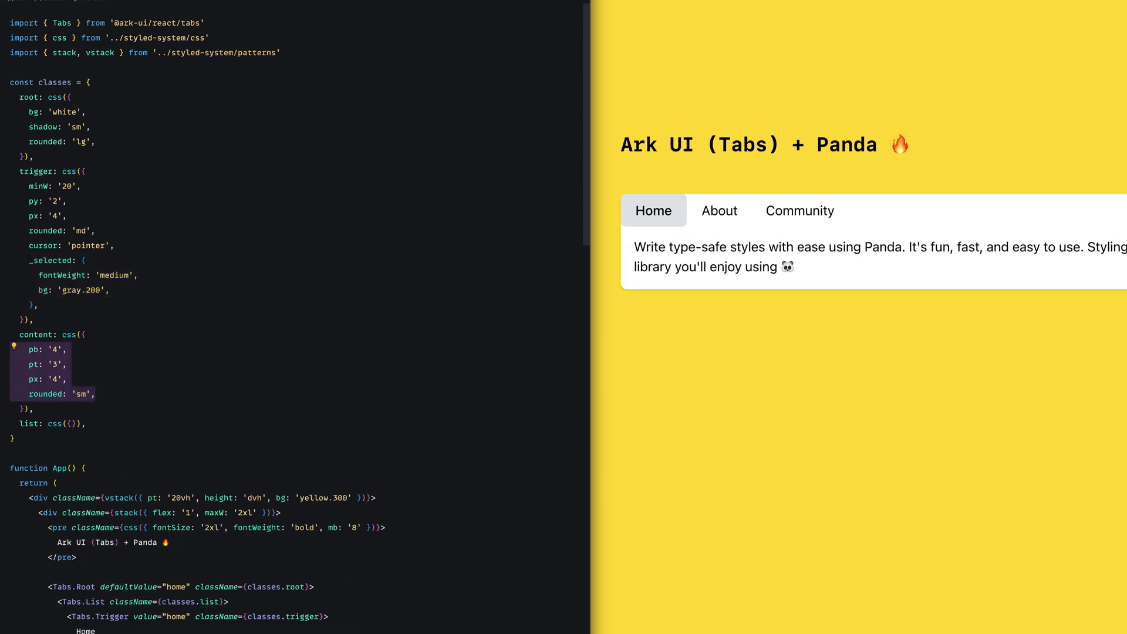
click(71, 422)
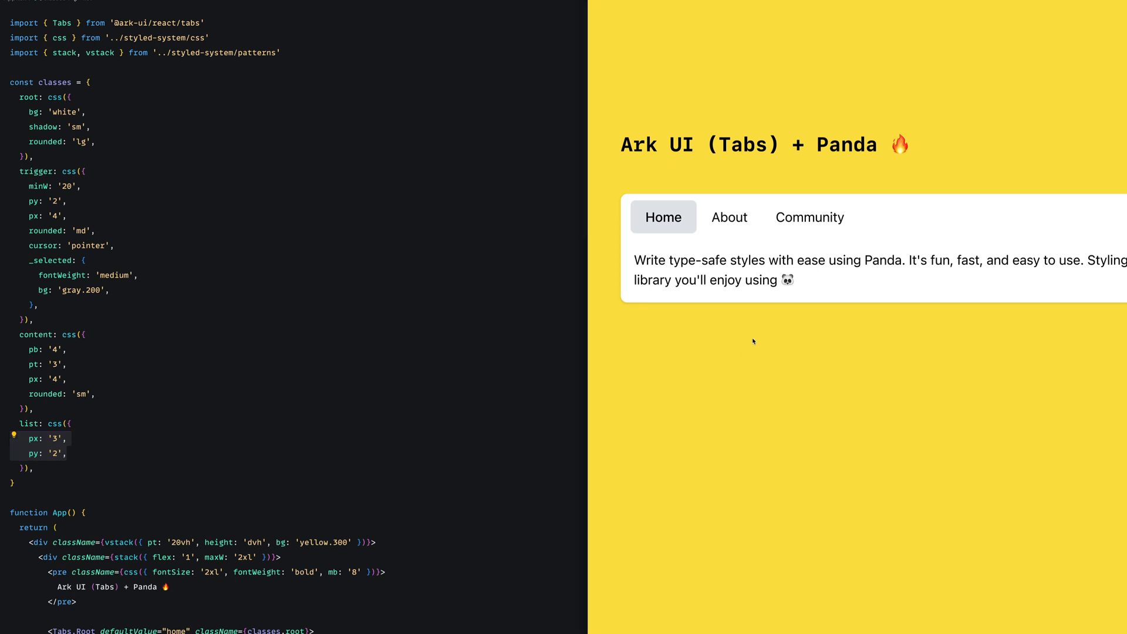
Try the About, Home and Community tabs in the preview, ending on Community.
click(728, 218)
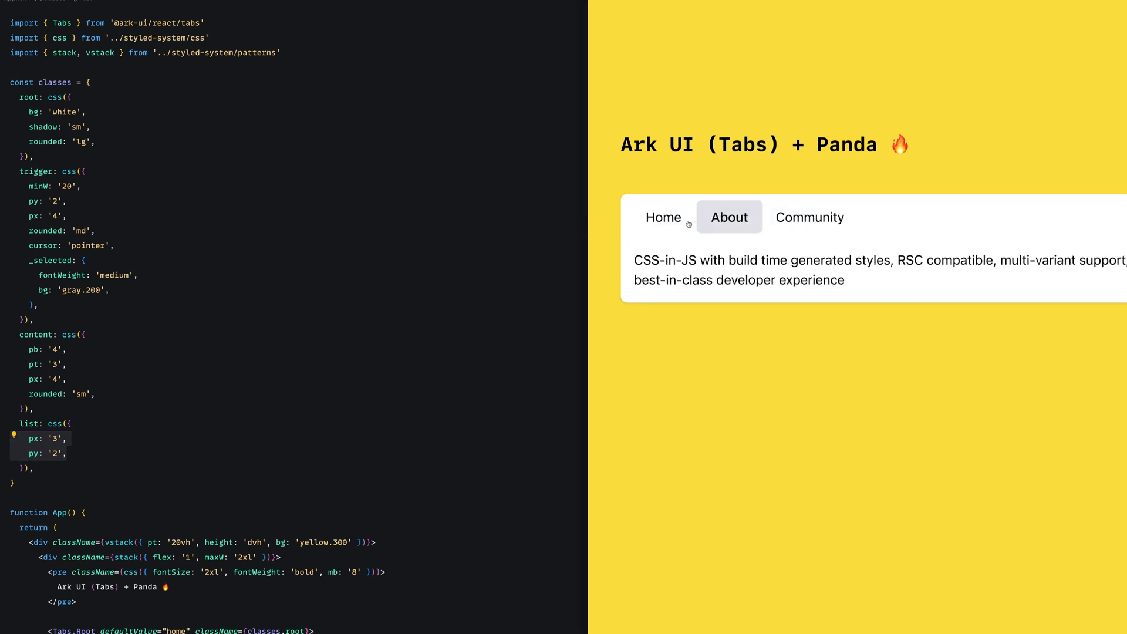
click(662, 217)
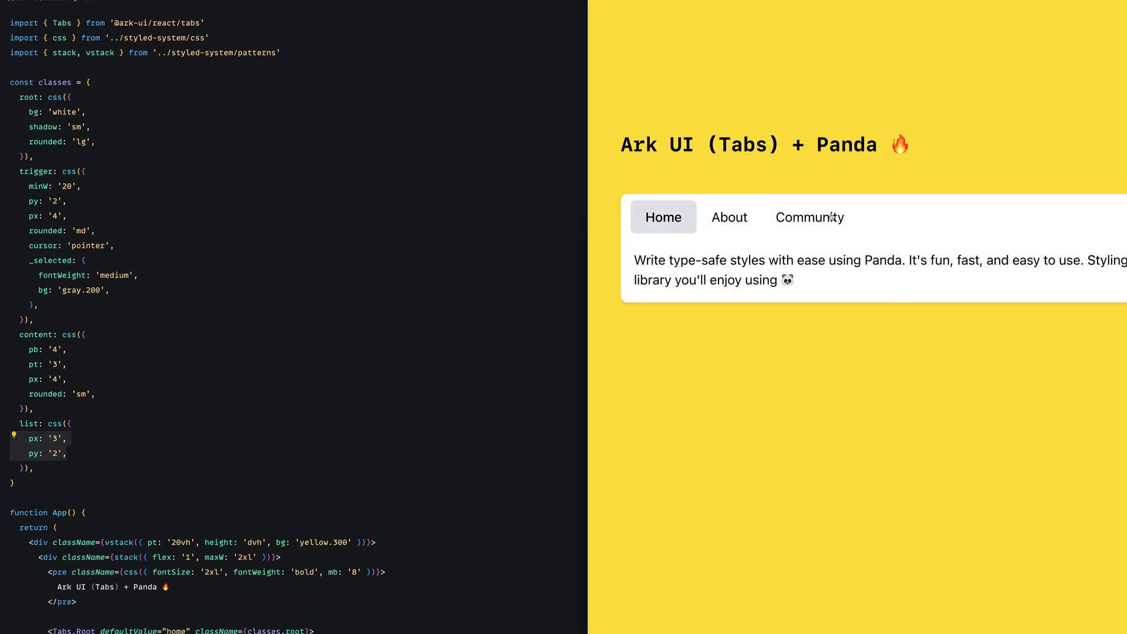
click(811, 217)
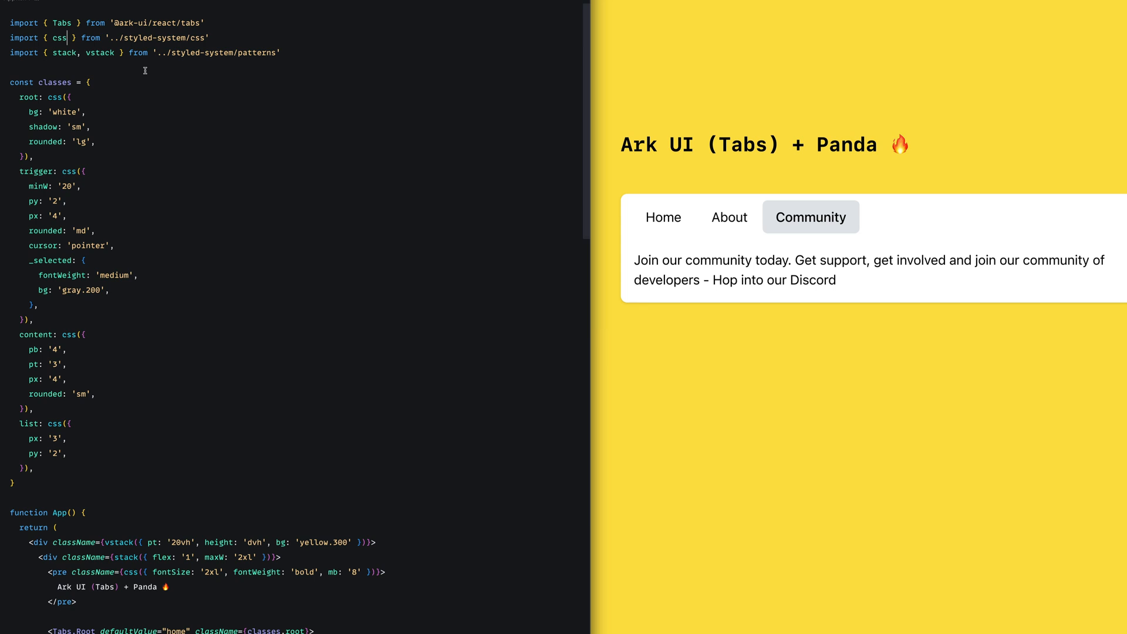
Import sva, define tabsRecipe = sva({ slots, base }) with the styles, and set classes = tabsRecipe().
click(5, 82)
text(, sva)
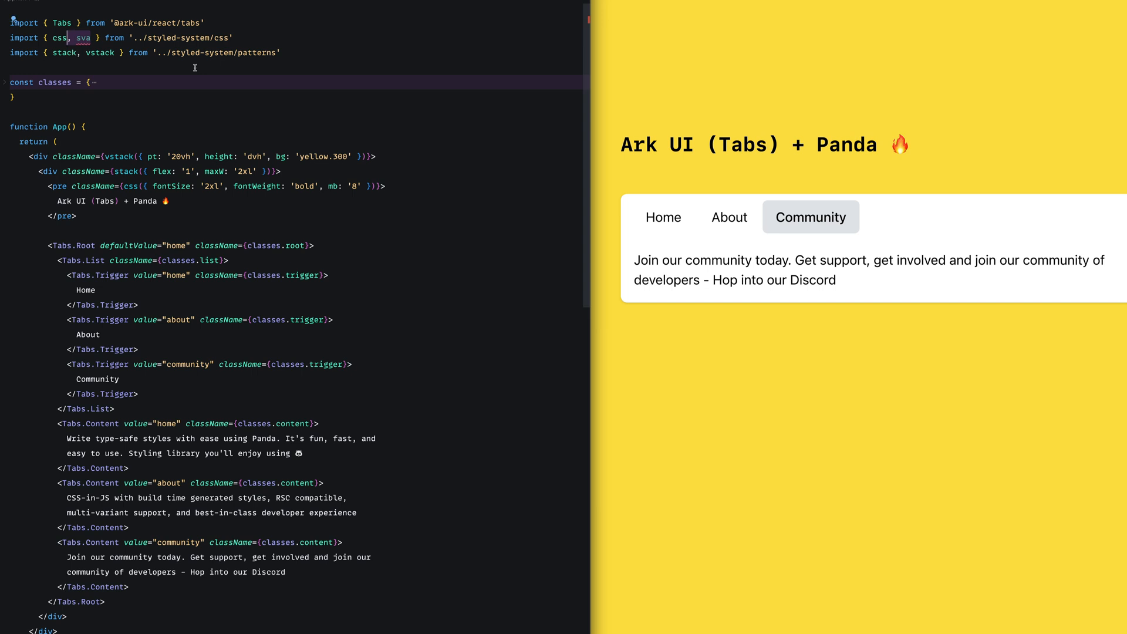
text(const tabsRecipe = sva({}))
text(slots: ['root', 'trigger', 'content', 'list'],)
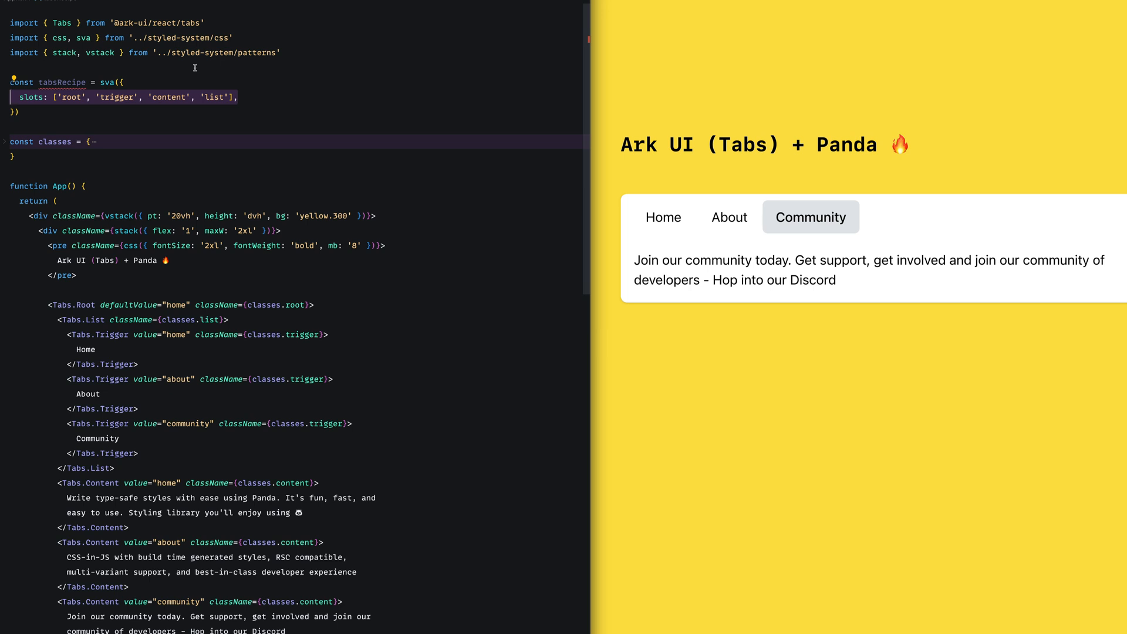
text(base: {},)
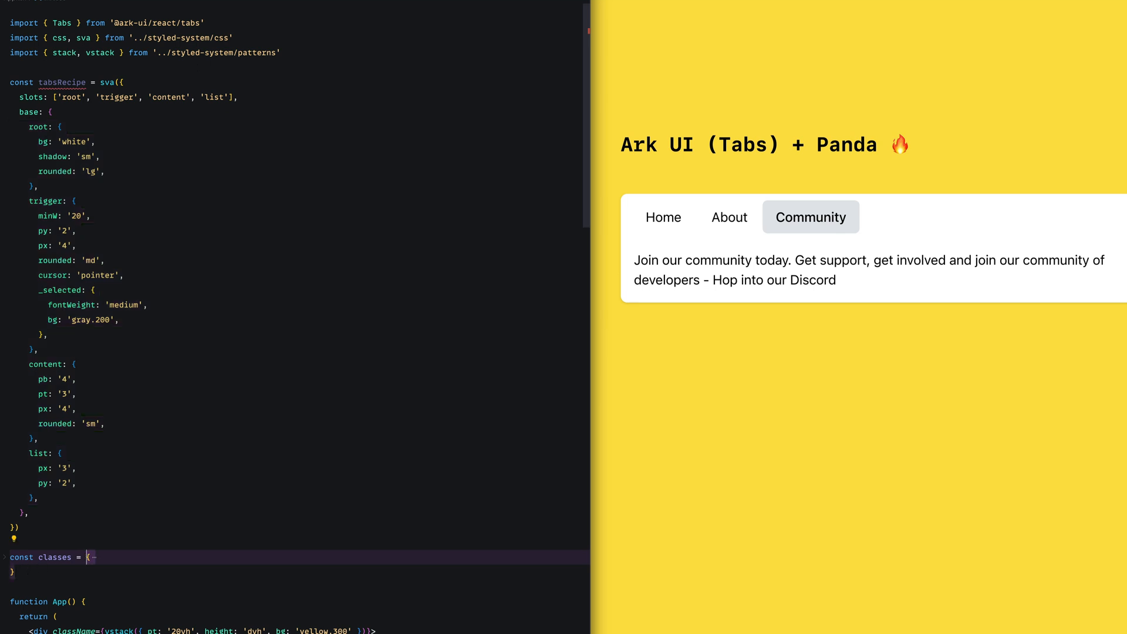
text(tabsRecipe())
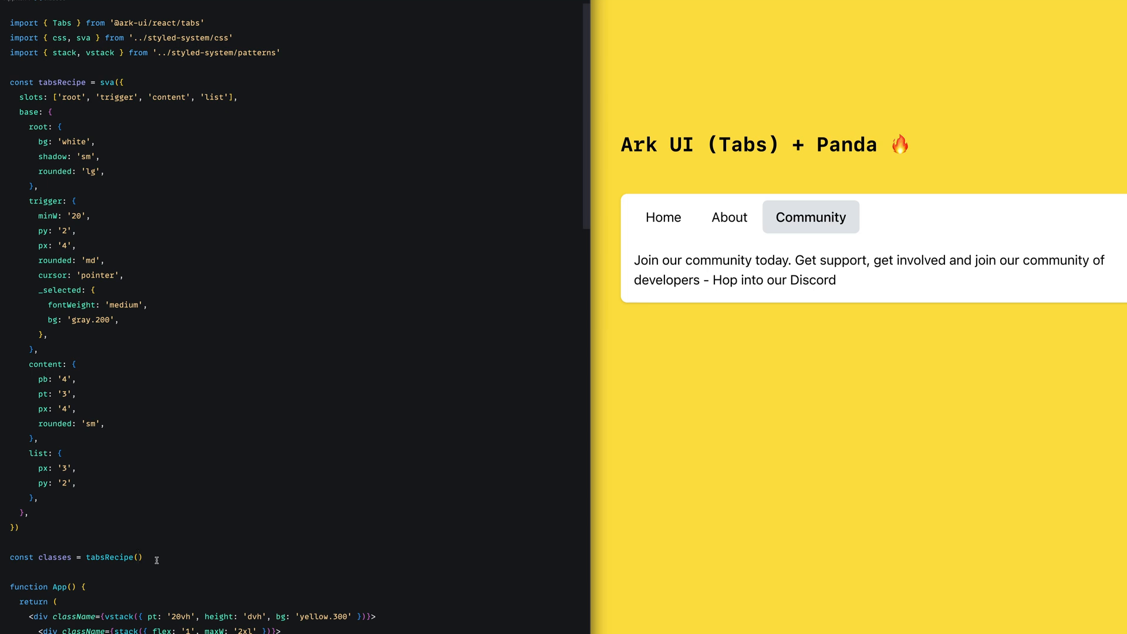
Show the Home tab in the preview to confirm the recipe styles still apply.
click(662, 216)
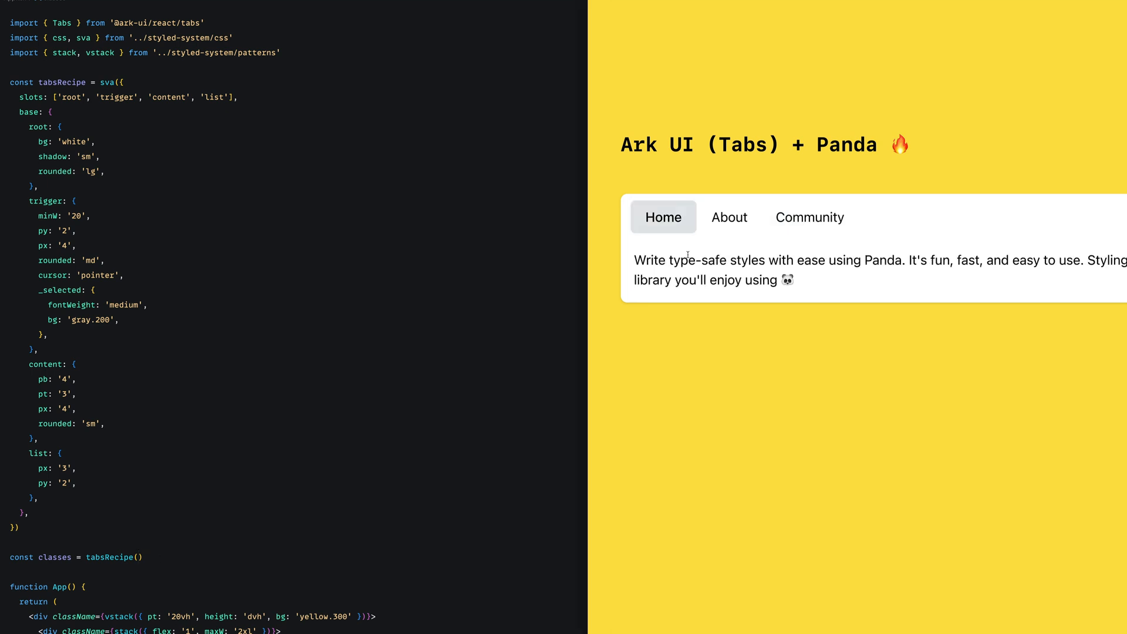
mouse_move(689, 248)
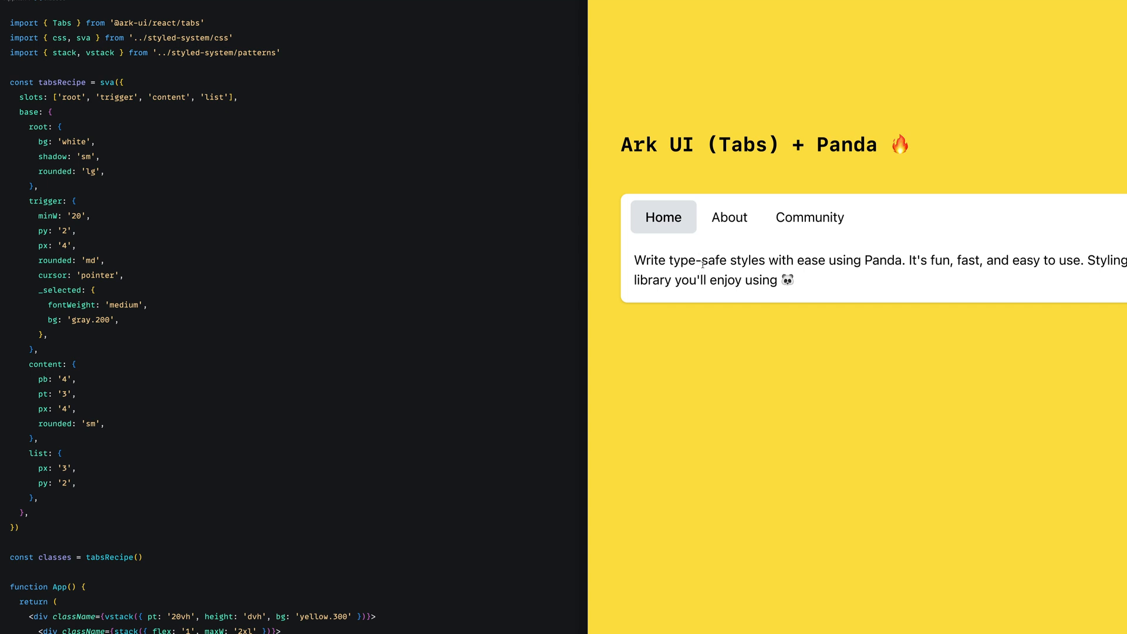
mouse_move(67, 354)
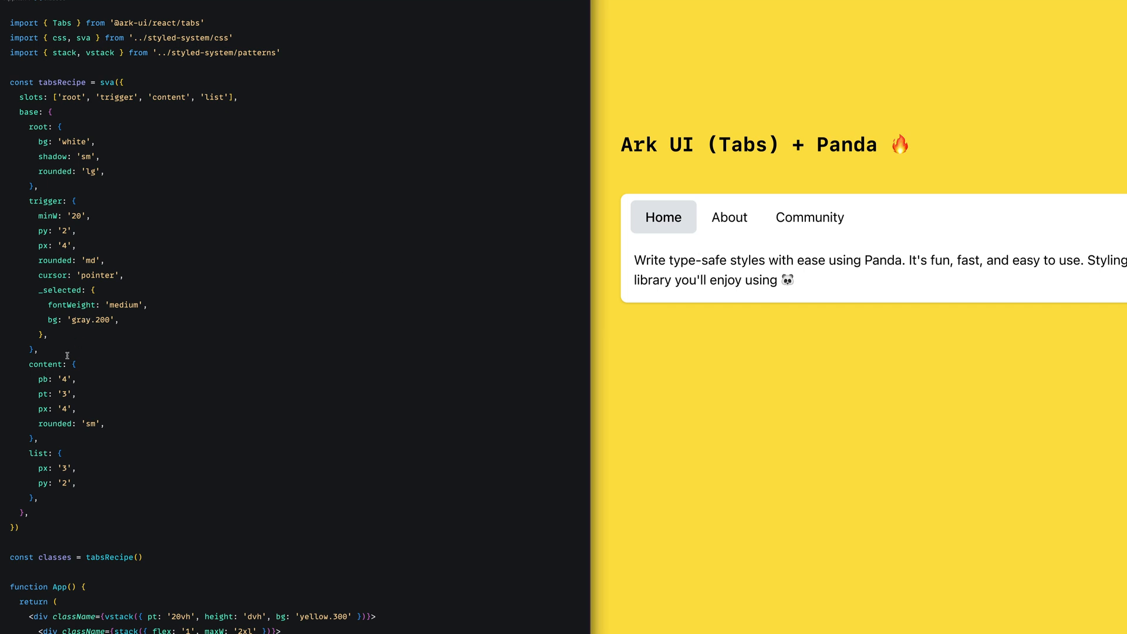
mouse_move(90, 358)
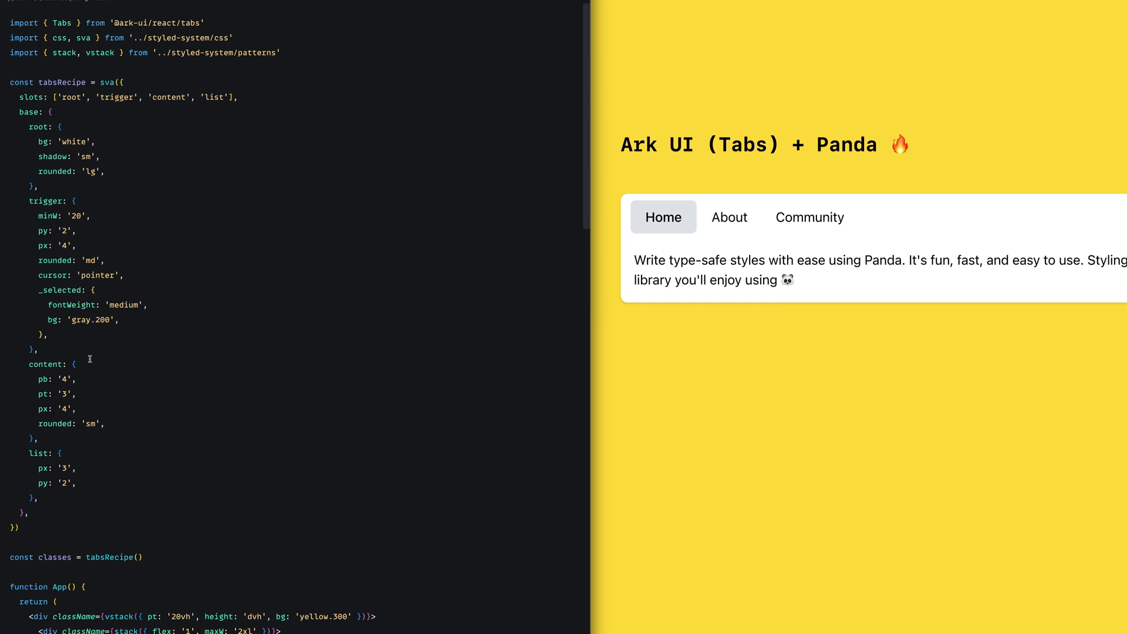
Add variants with size medium and small trigger styles, moving padding out of the base trigger.
scroll(down, 3)
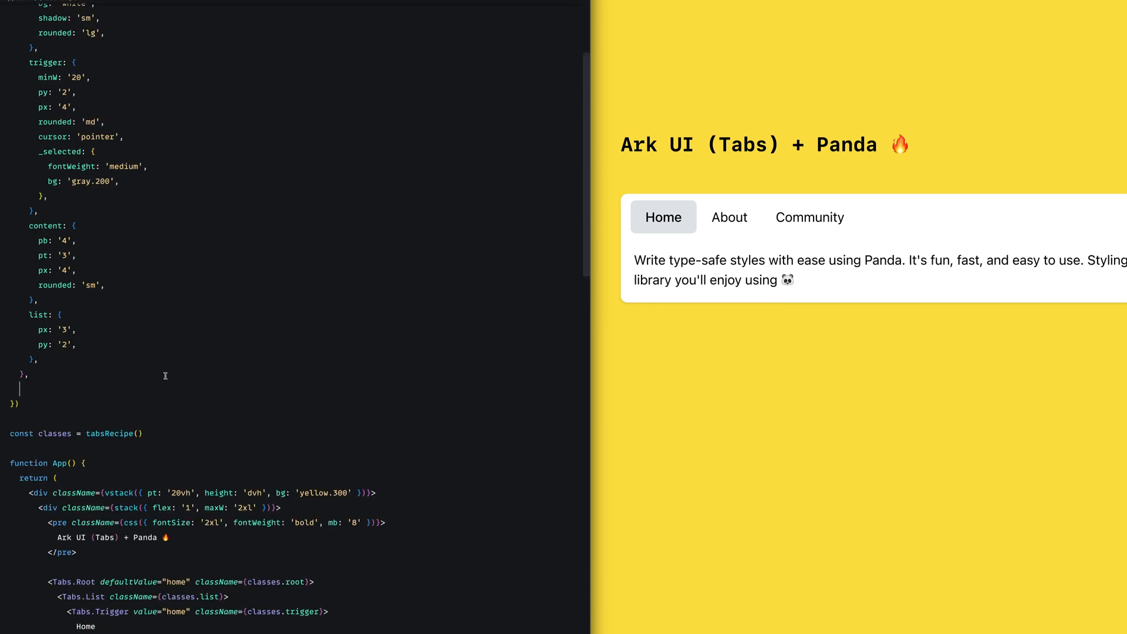
text(variants: {},)
text(small: {)
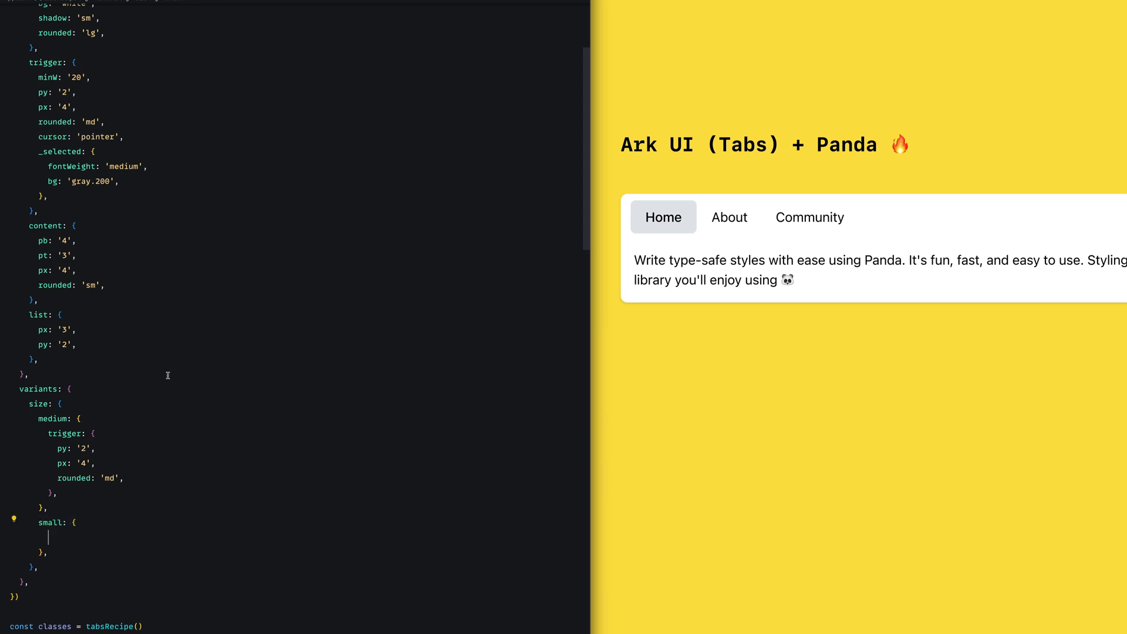
text(trigger: {)
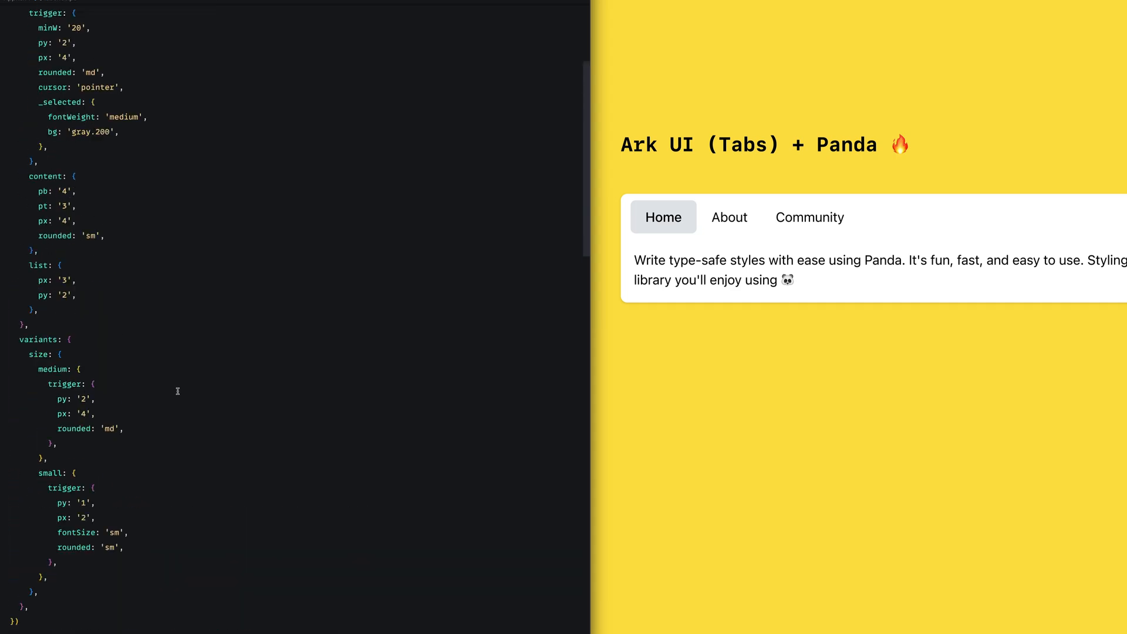
scroll(up, 3)
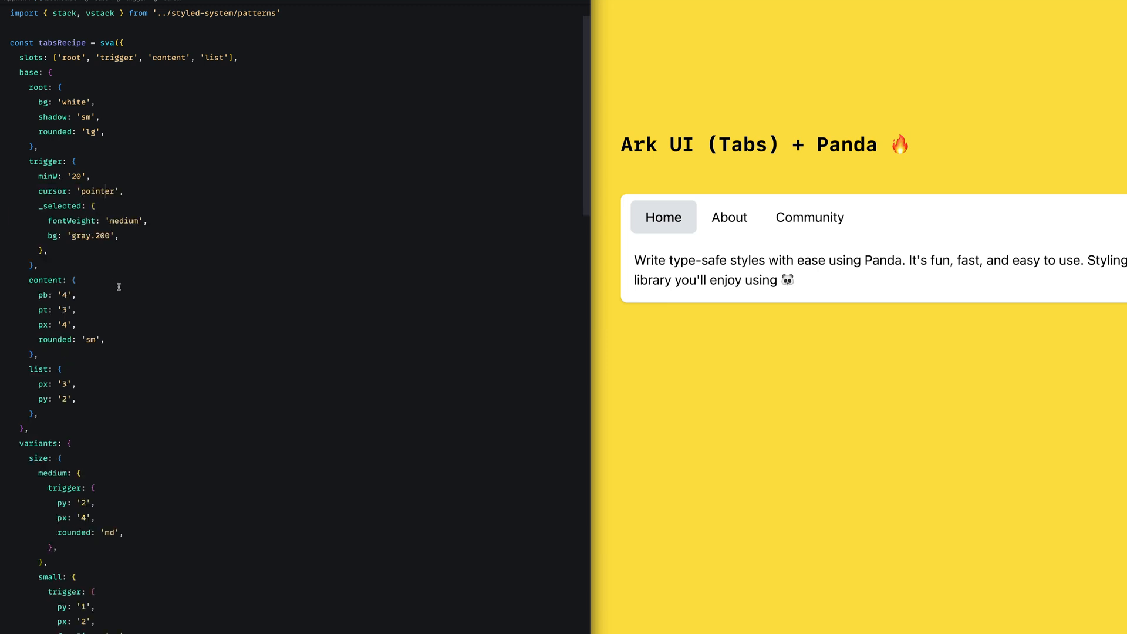
Call tabsRecipe({ size: 'small' }) so the preview shows compact triggers.
scroll(down, 3)
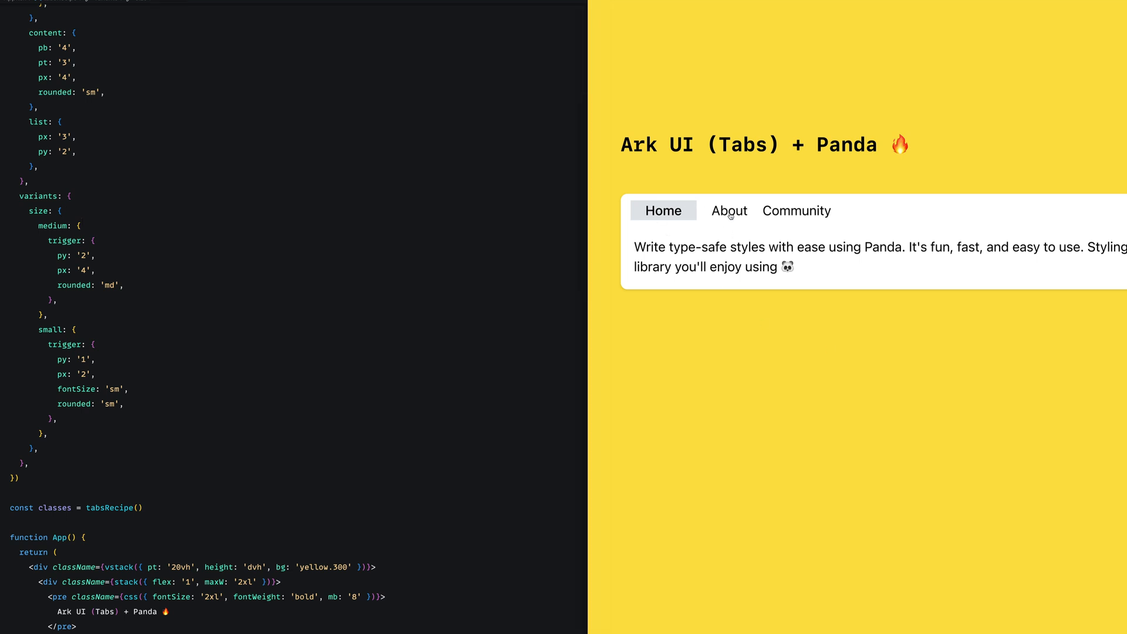
scroll(down, 3)
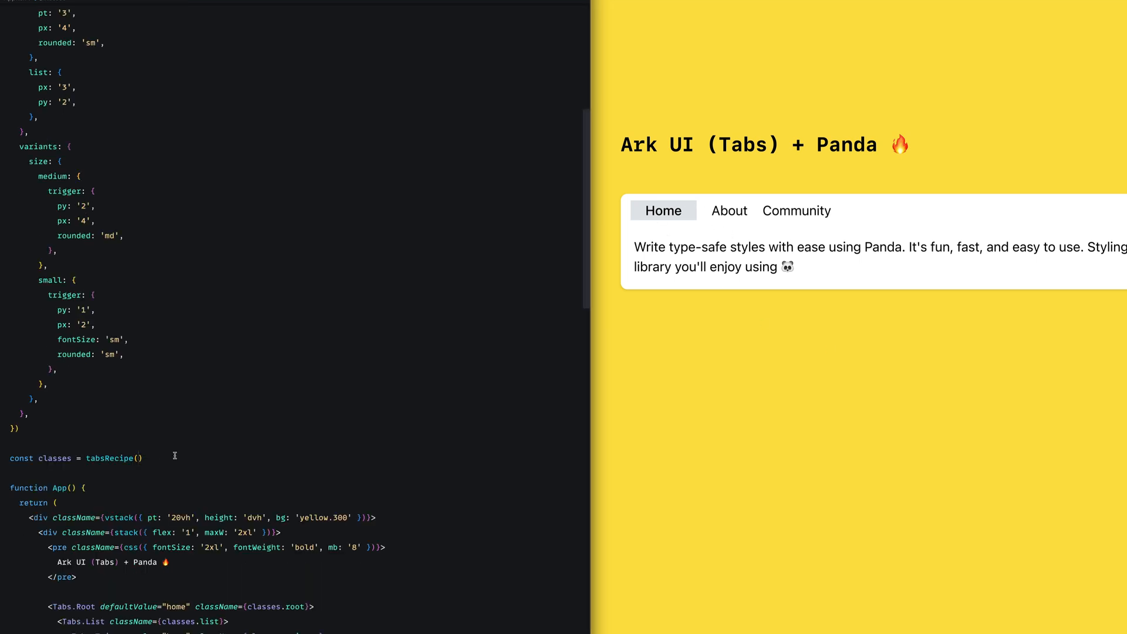
text({size:")
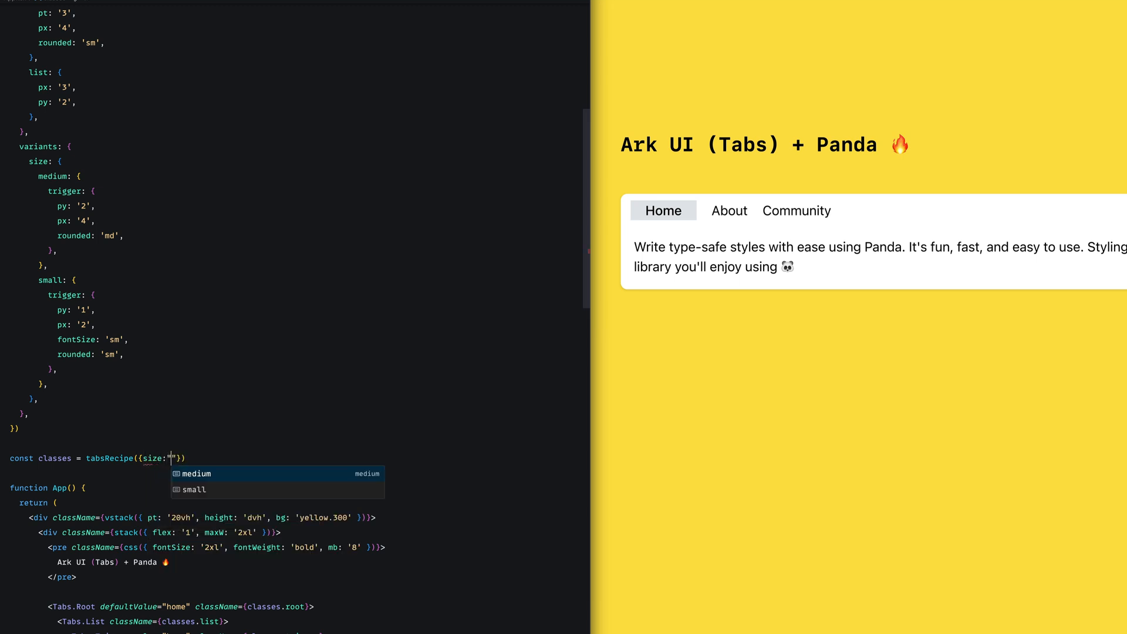
click(195, 473)
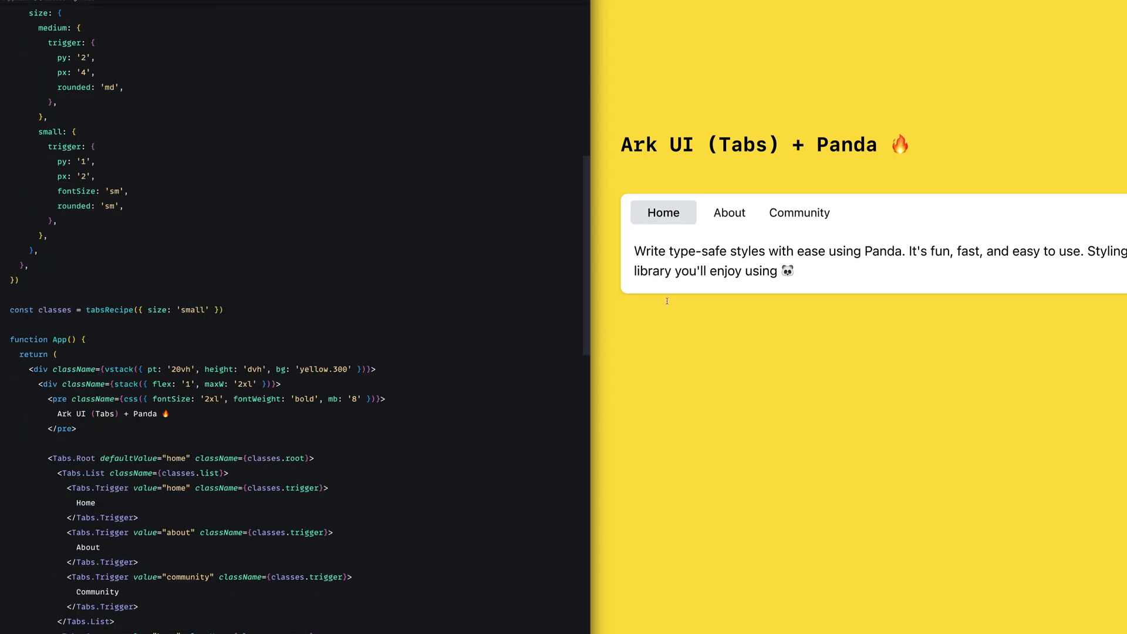
mouse_move(799, 212)
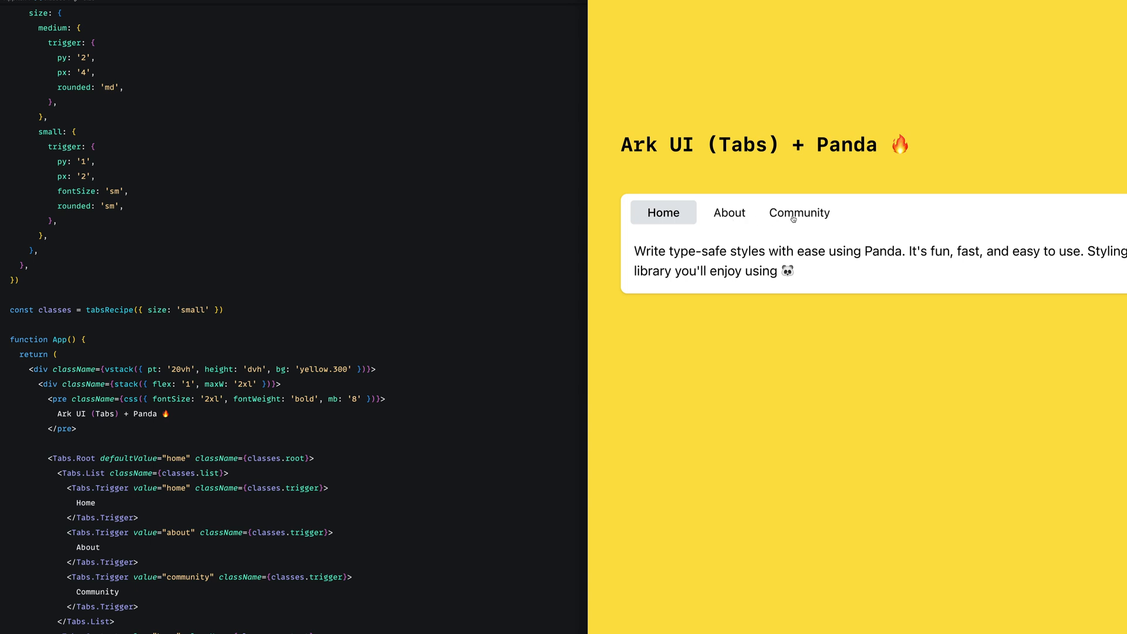
mouse_move(854, 272)
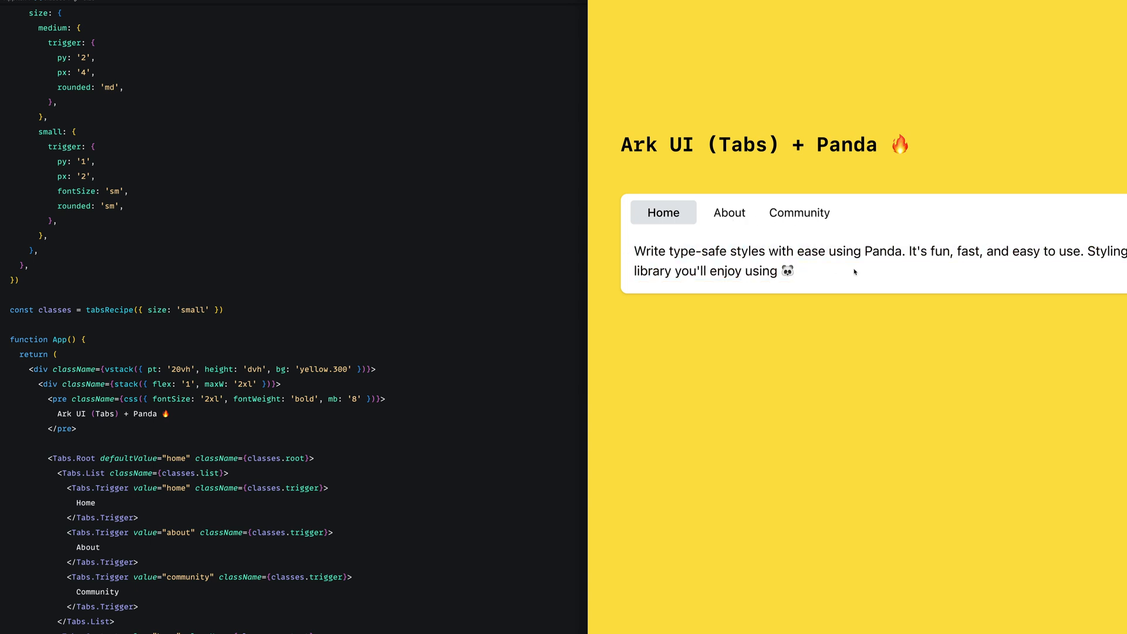
mouse_move(319, 287)
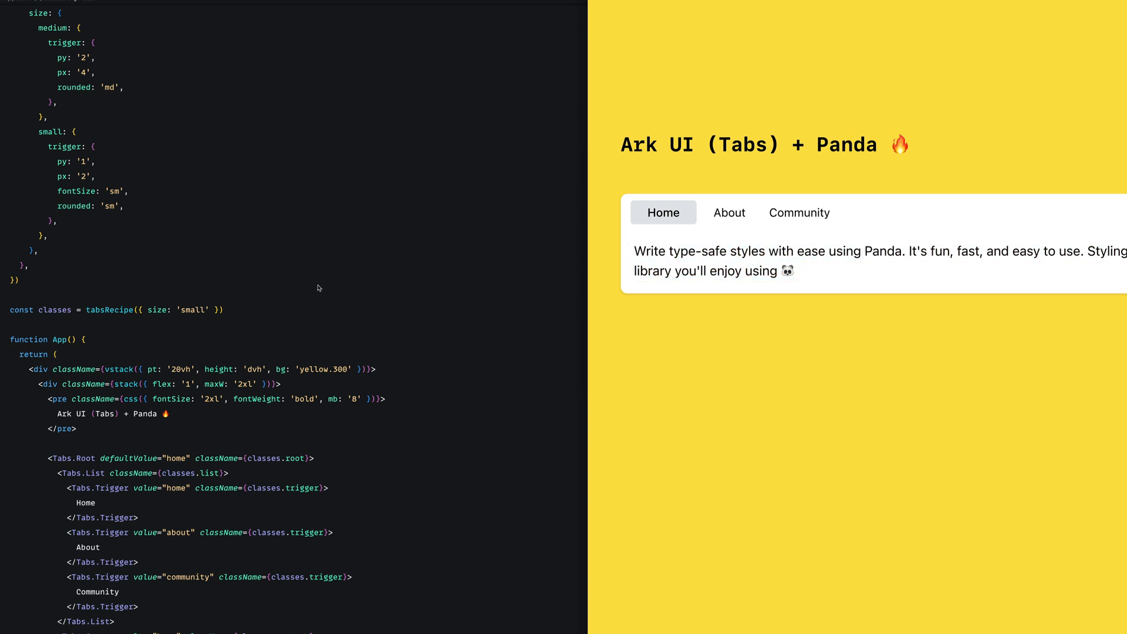
Add content: { fontSize: 'sm' } to the small variant so tab content text shrinks.
scroll(up, 3)
text(content: {)
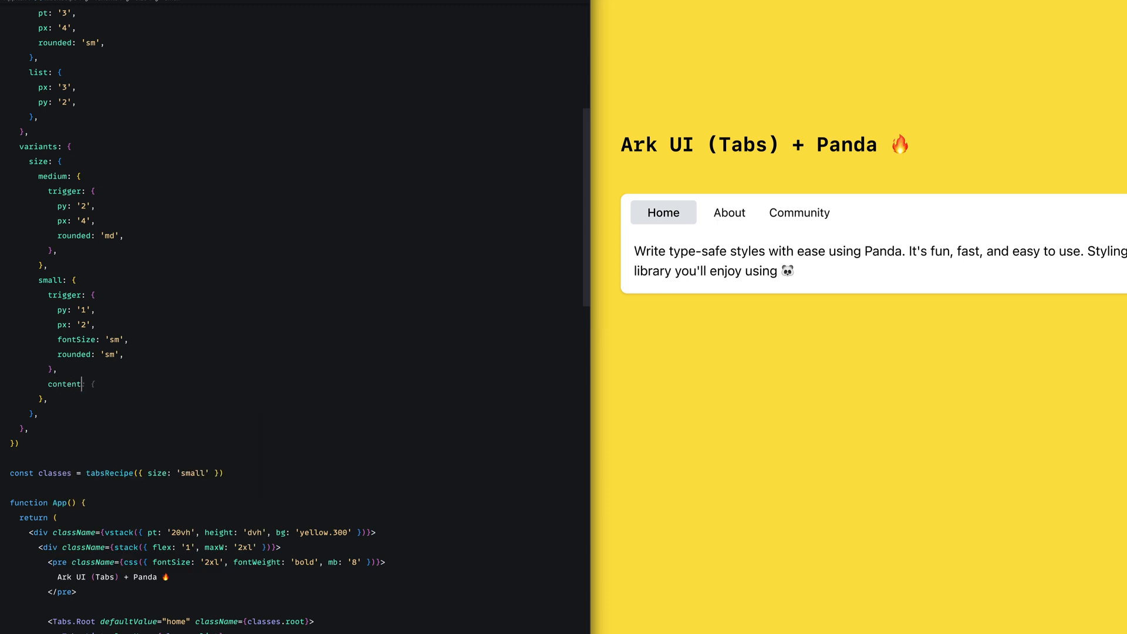
text(fontSize: 'sm',)
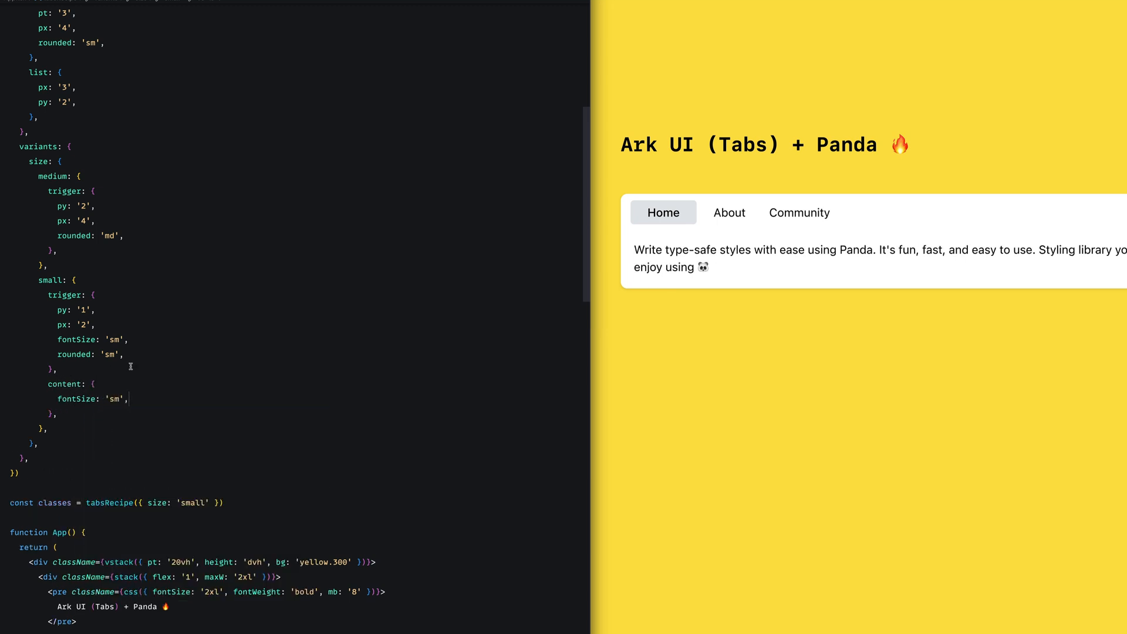
scroll(down, 3)
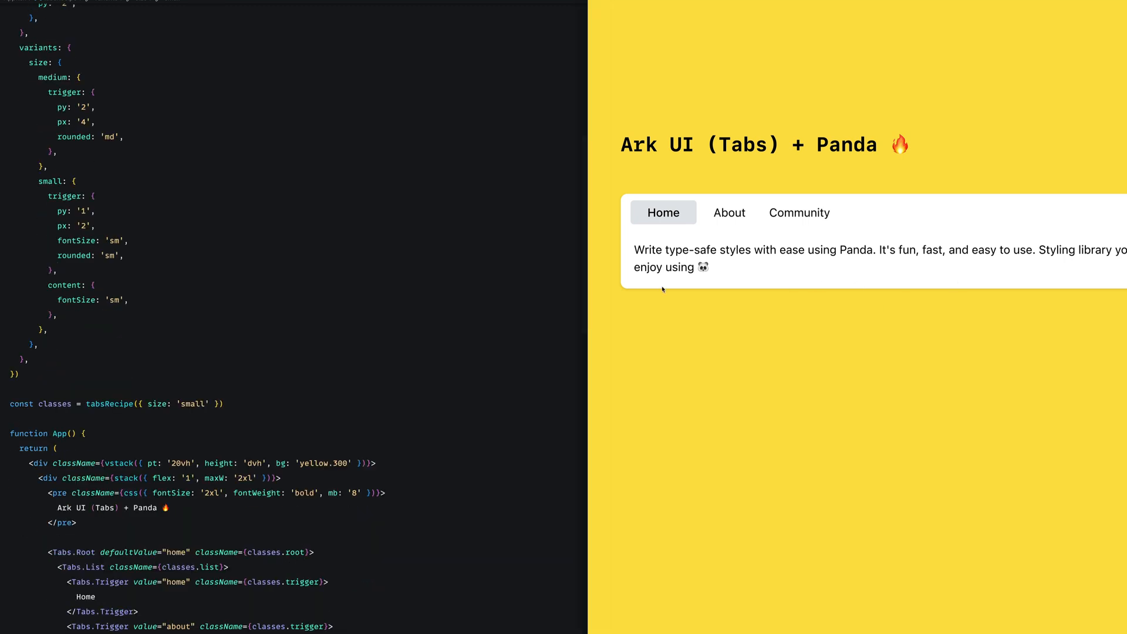
mouse_move(770, 237)
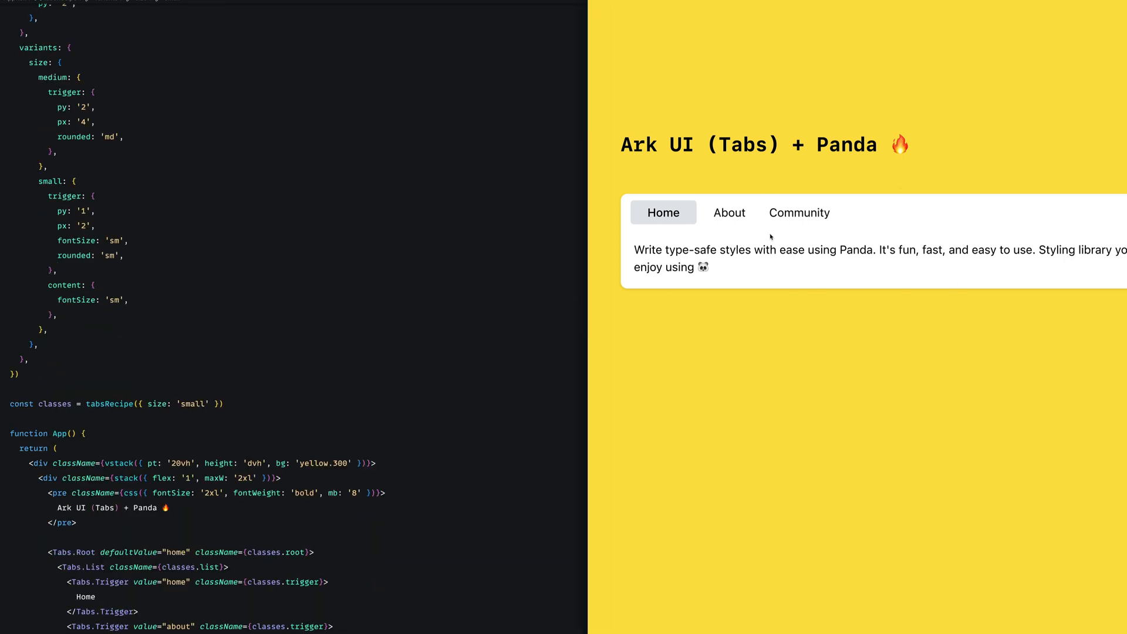
mouse_move(259, 405)
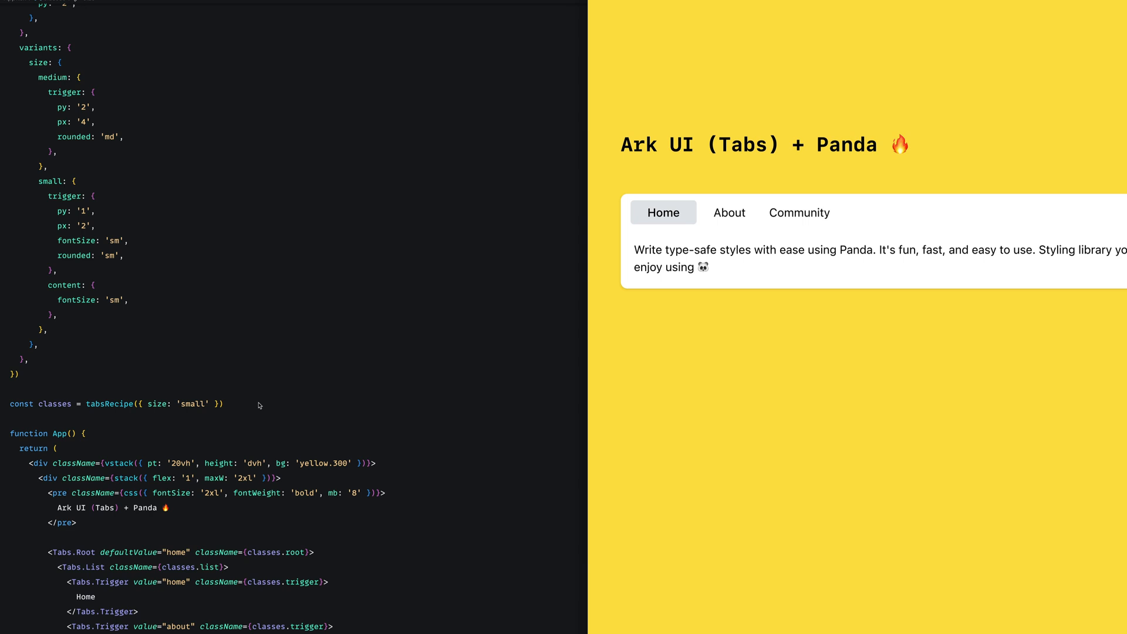
scroll(up, 3)
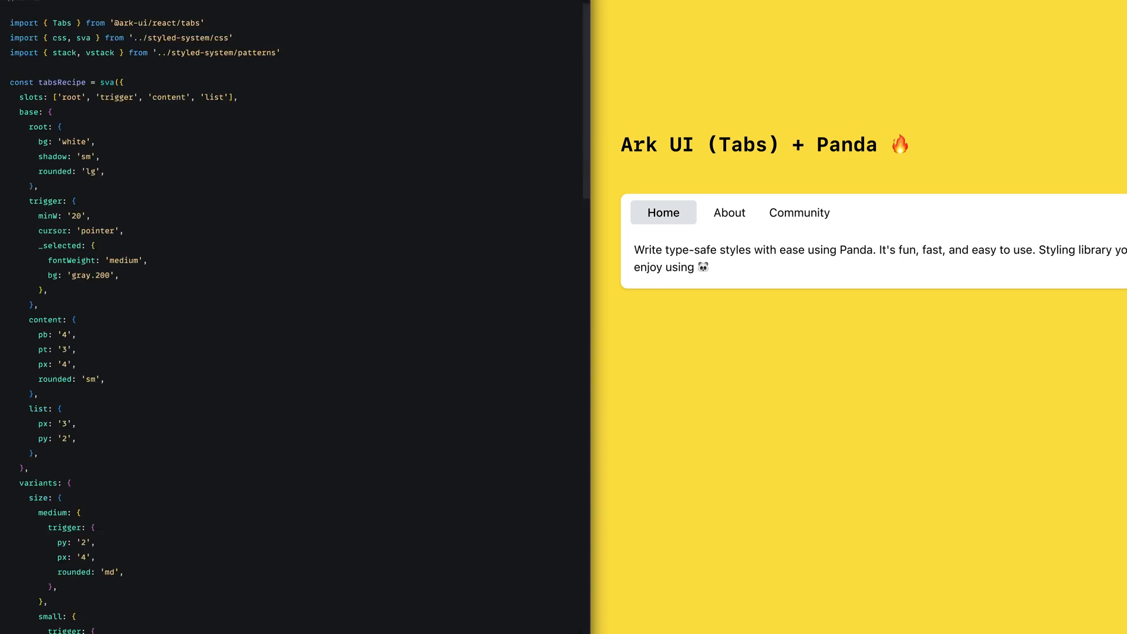
mouse_move(5, 84)
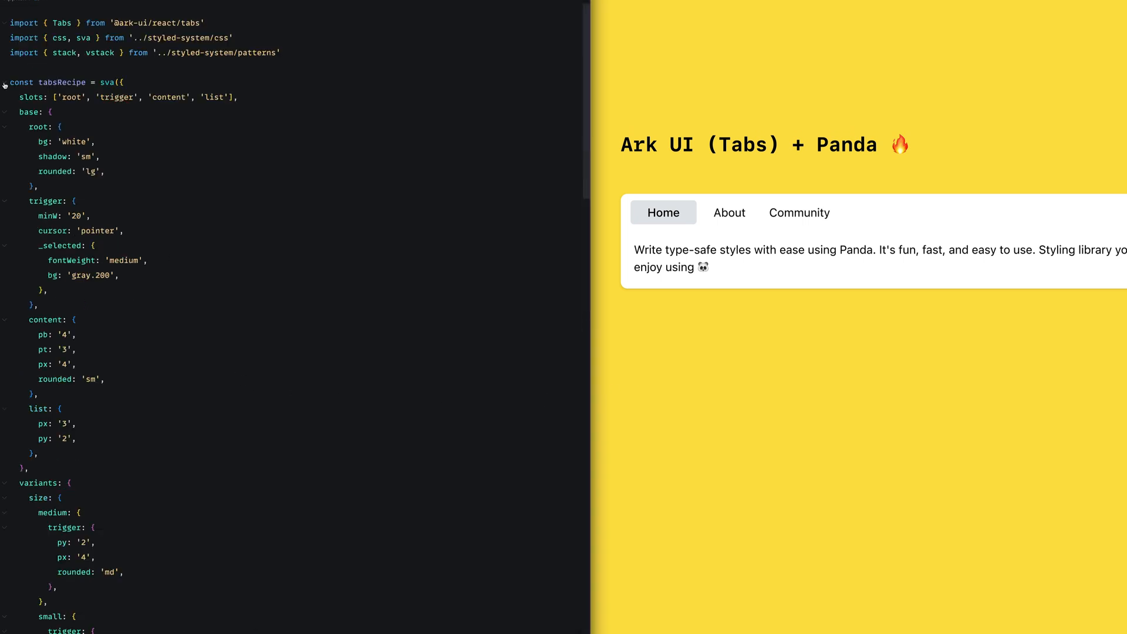